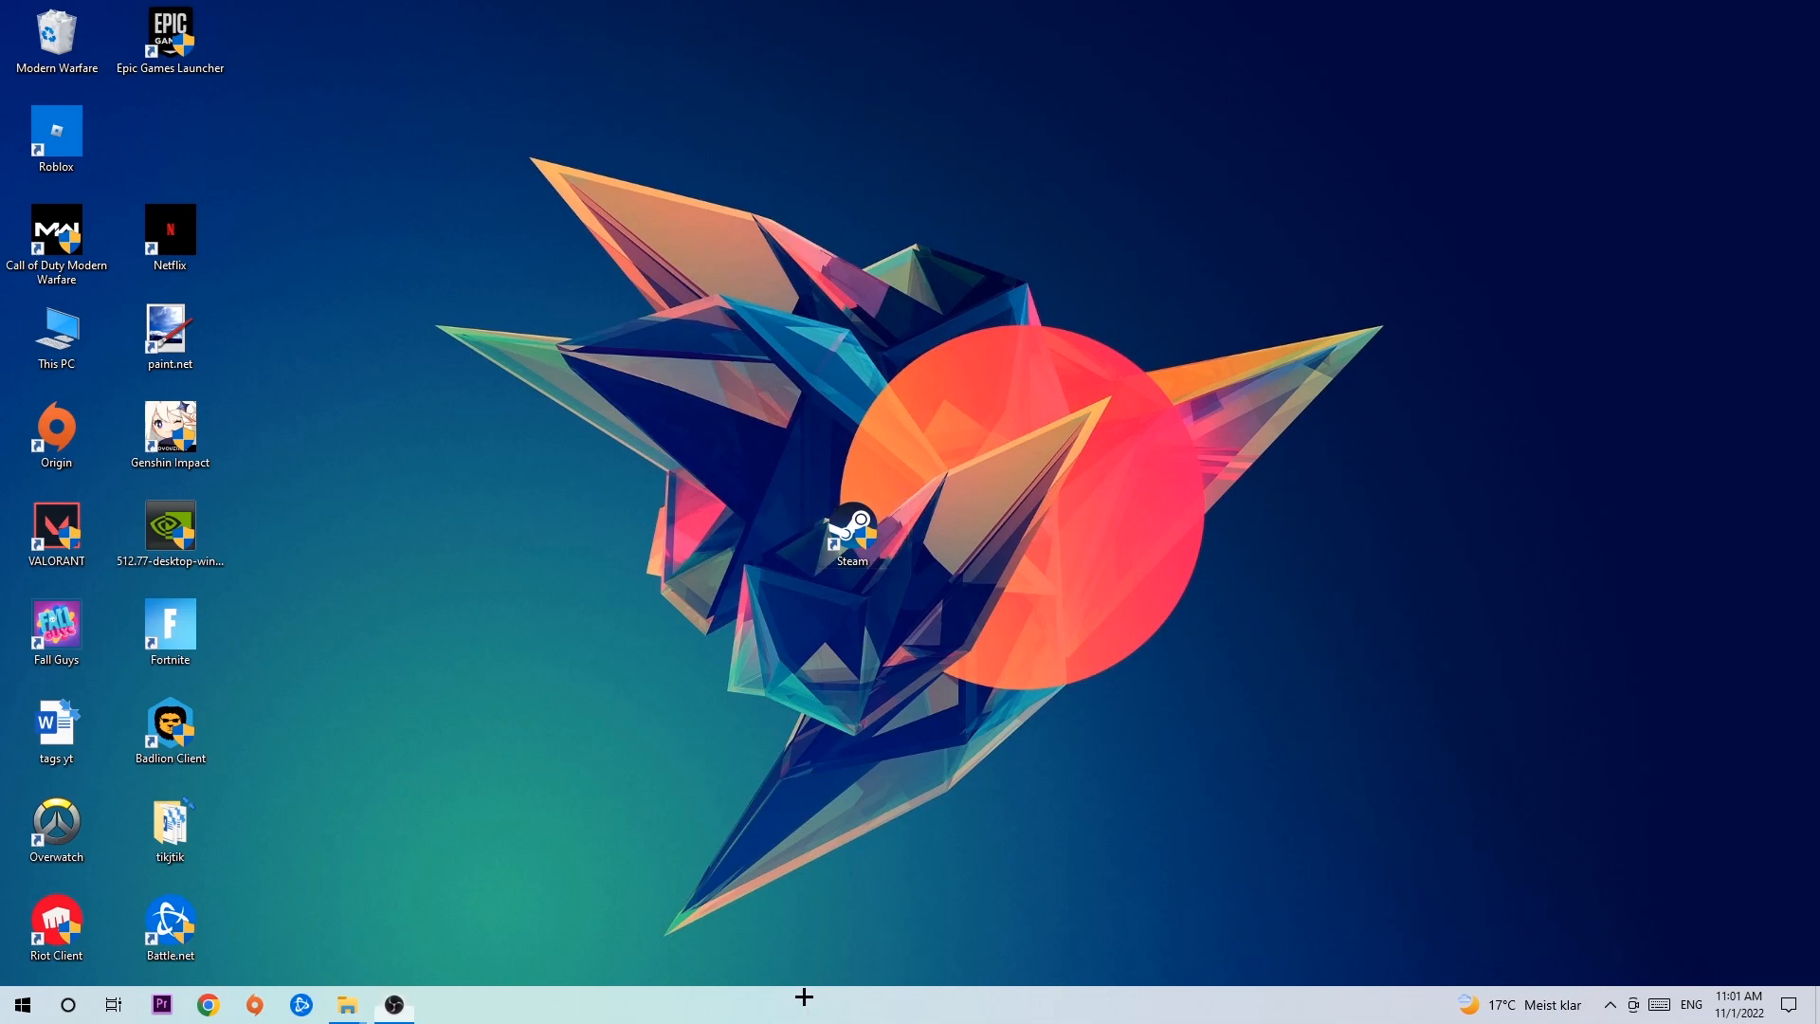
mouse_move(873, 911)
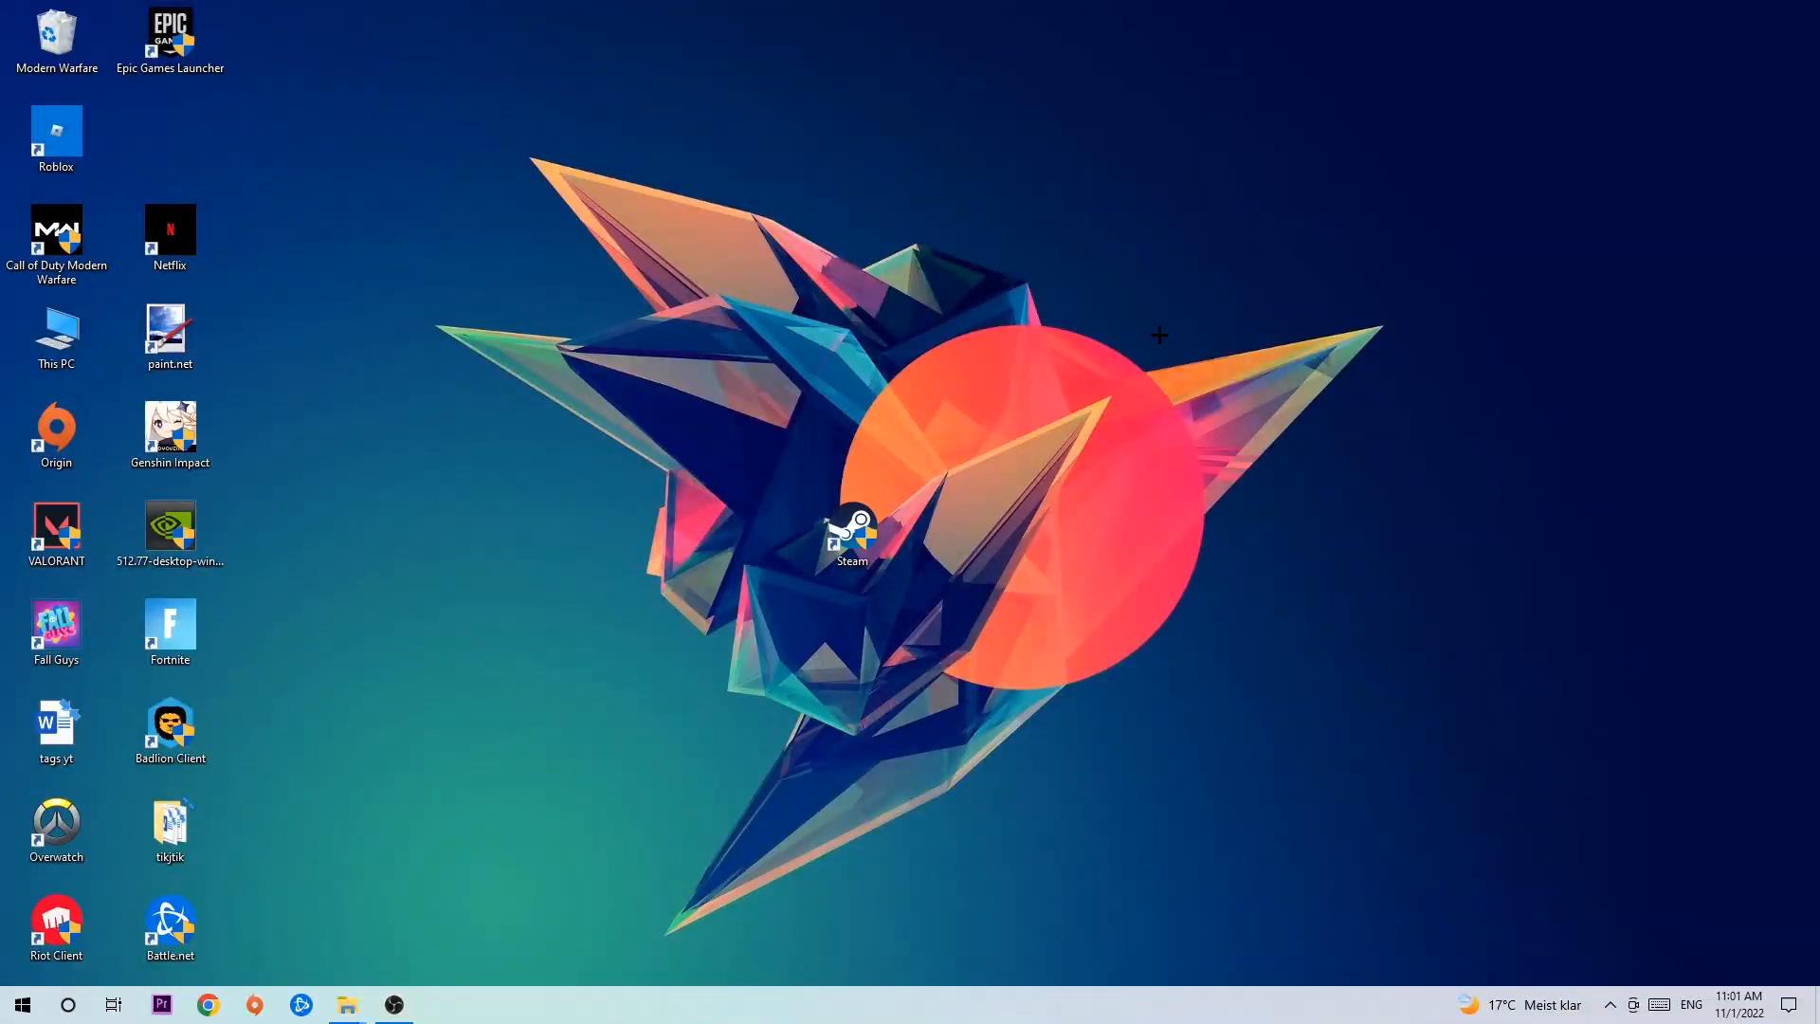
mouse_move(1100, 433)
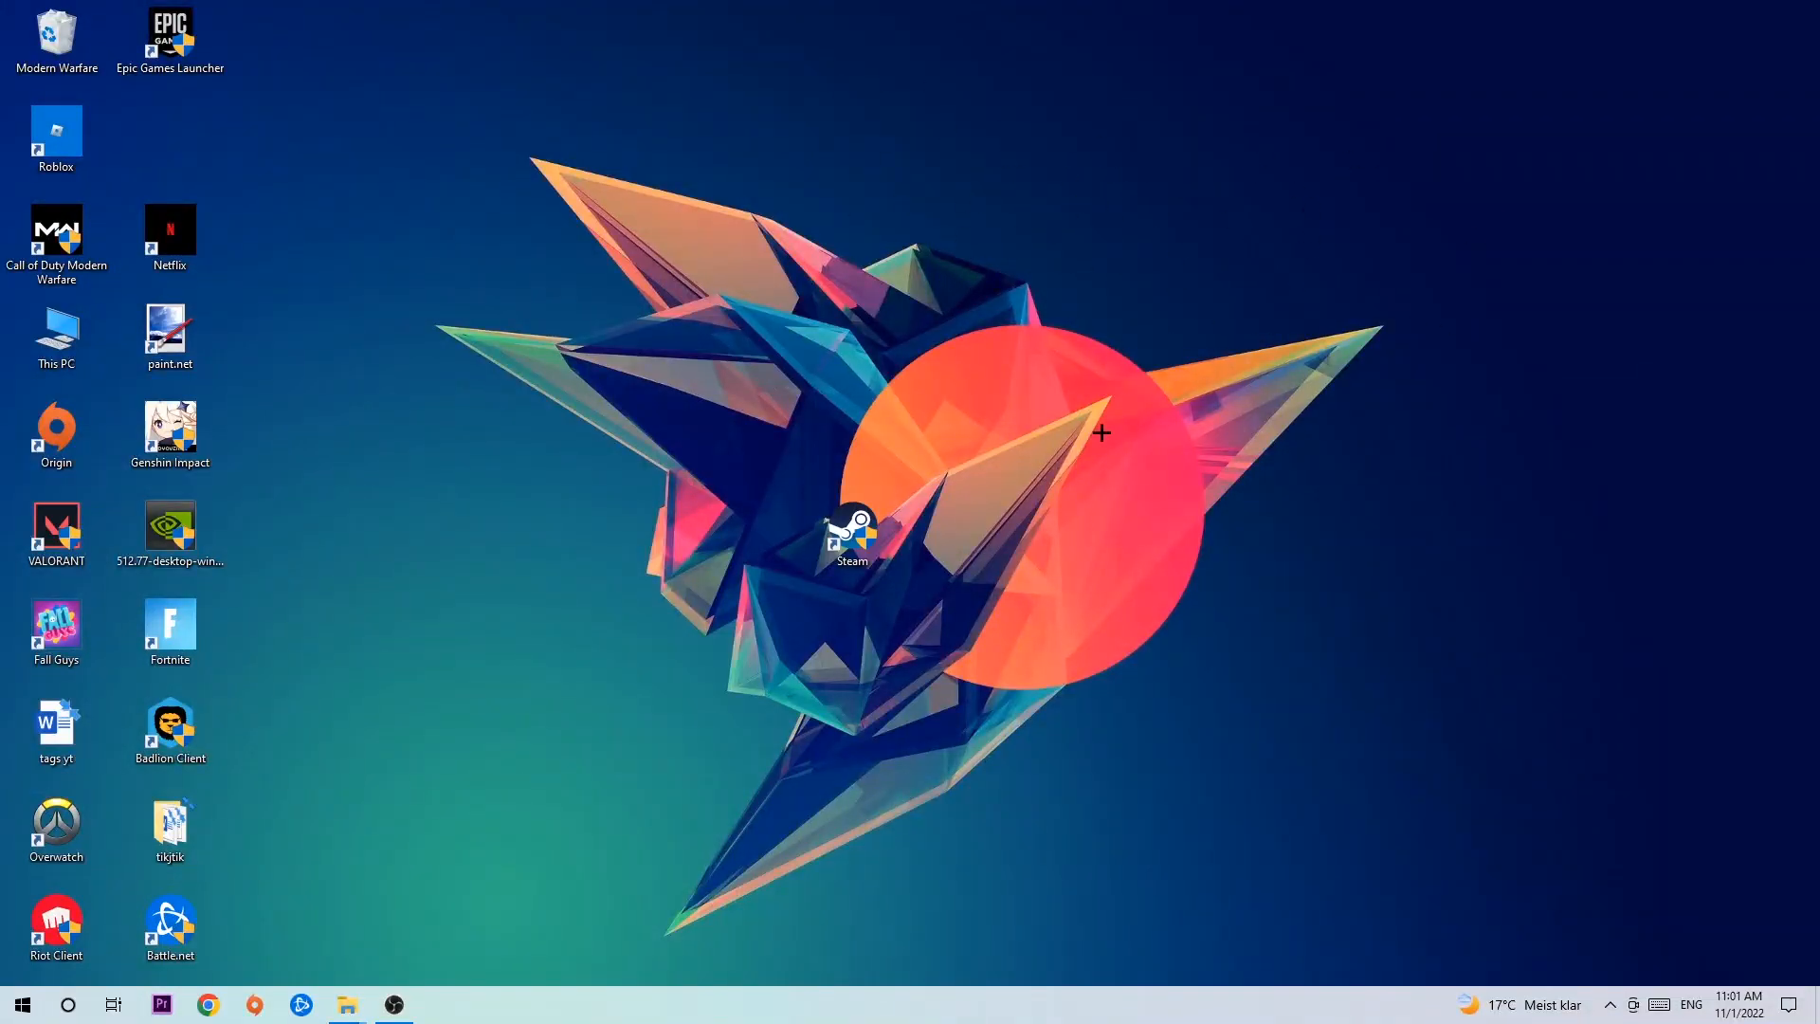
Choose Display settings from the desktop's right-click menu.
right_click(1251, 247)
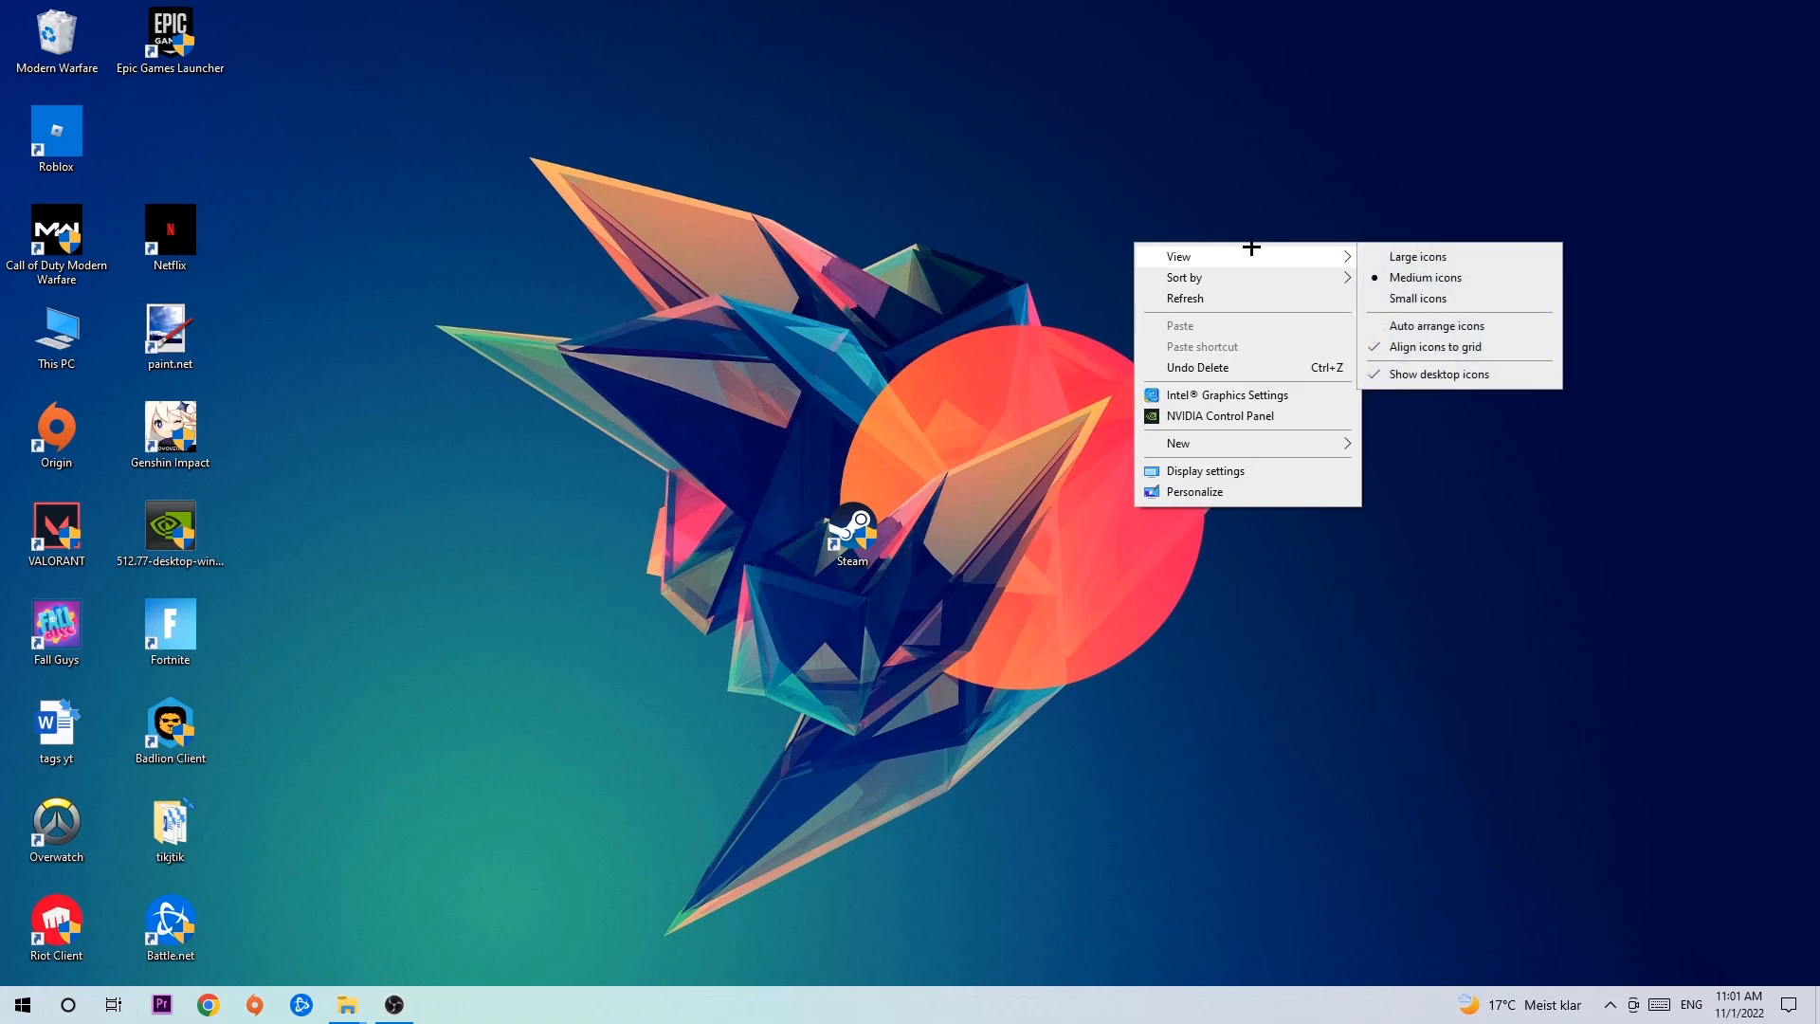
mouse_move(1203, 470)
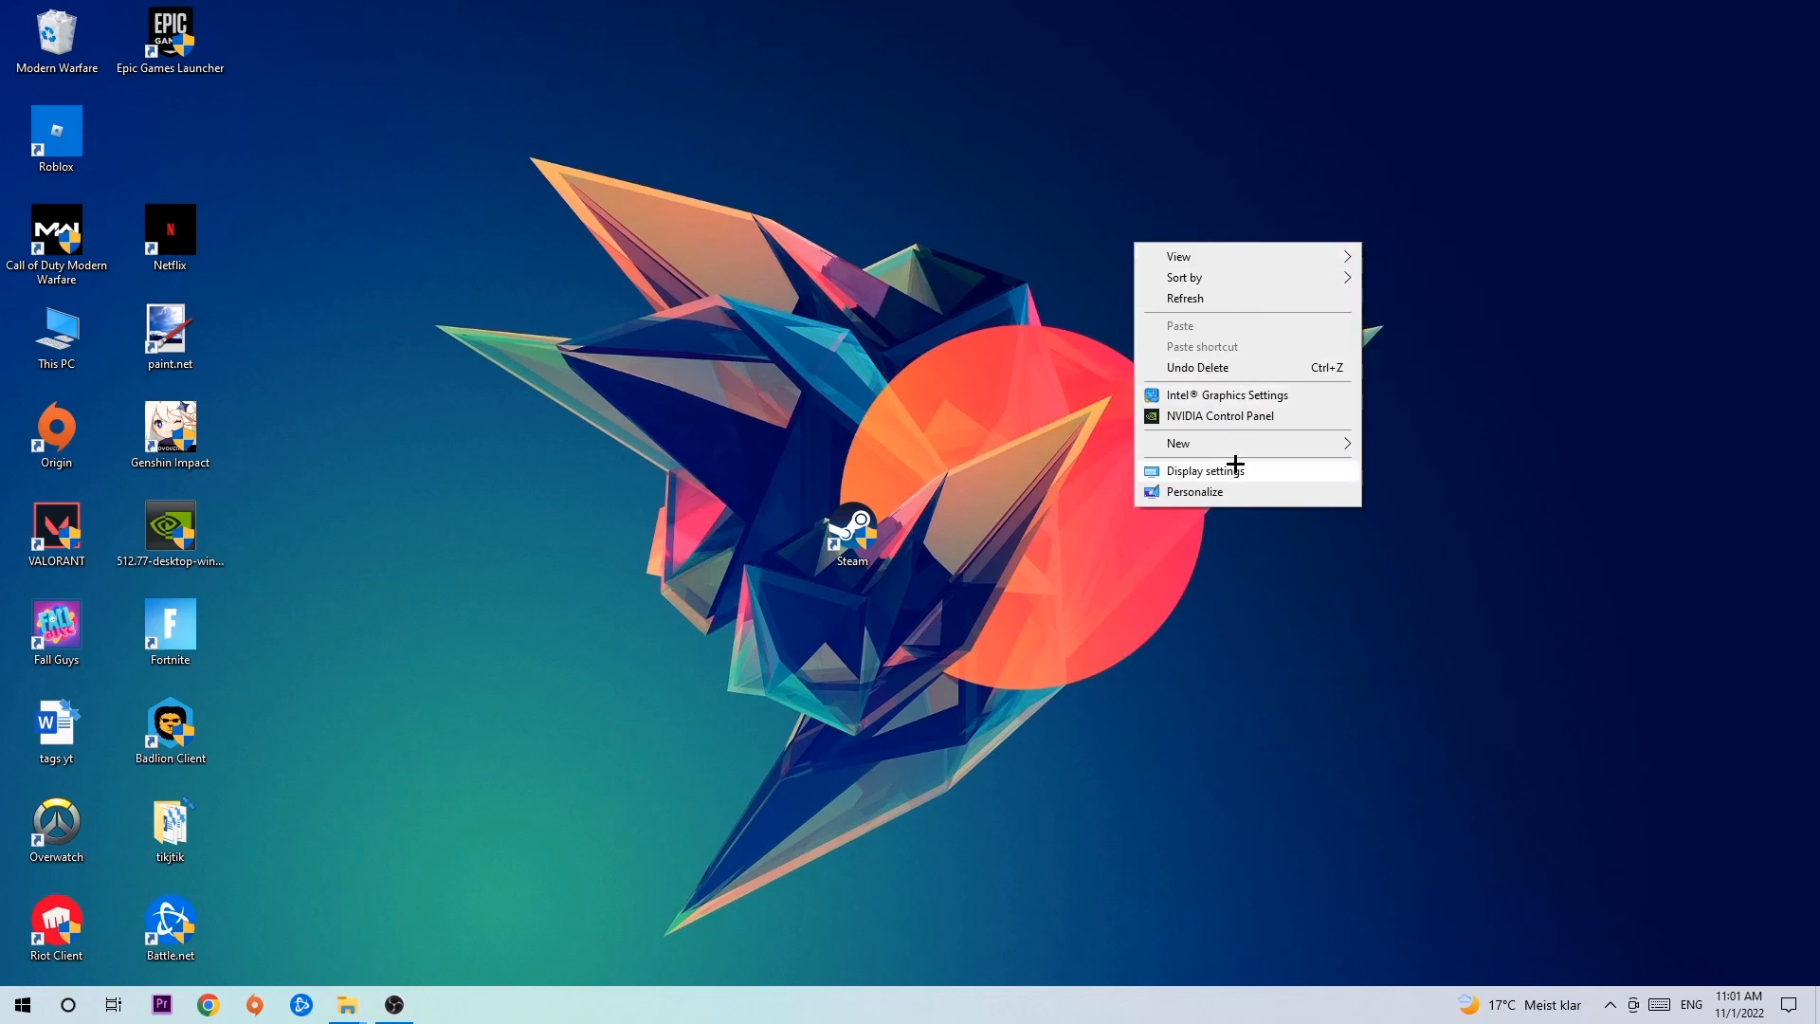
click(1204, 470)
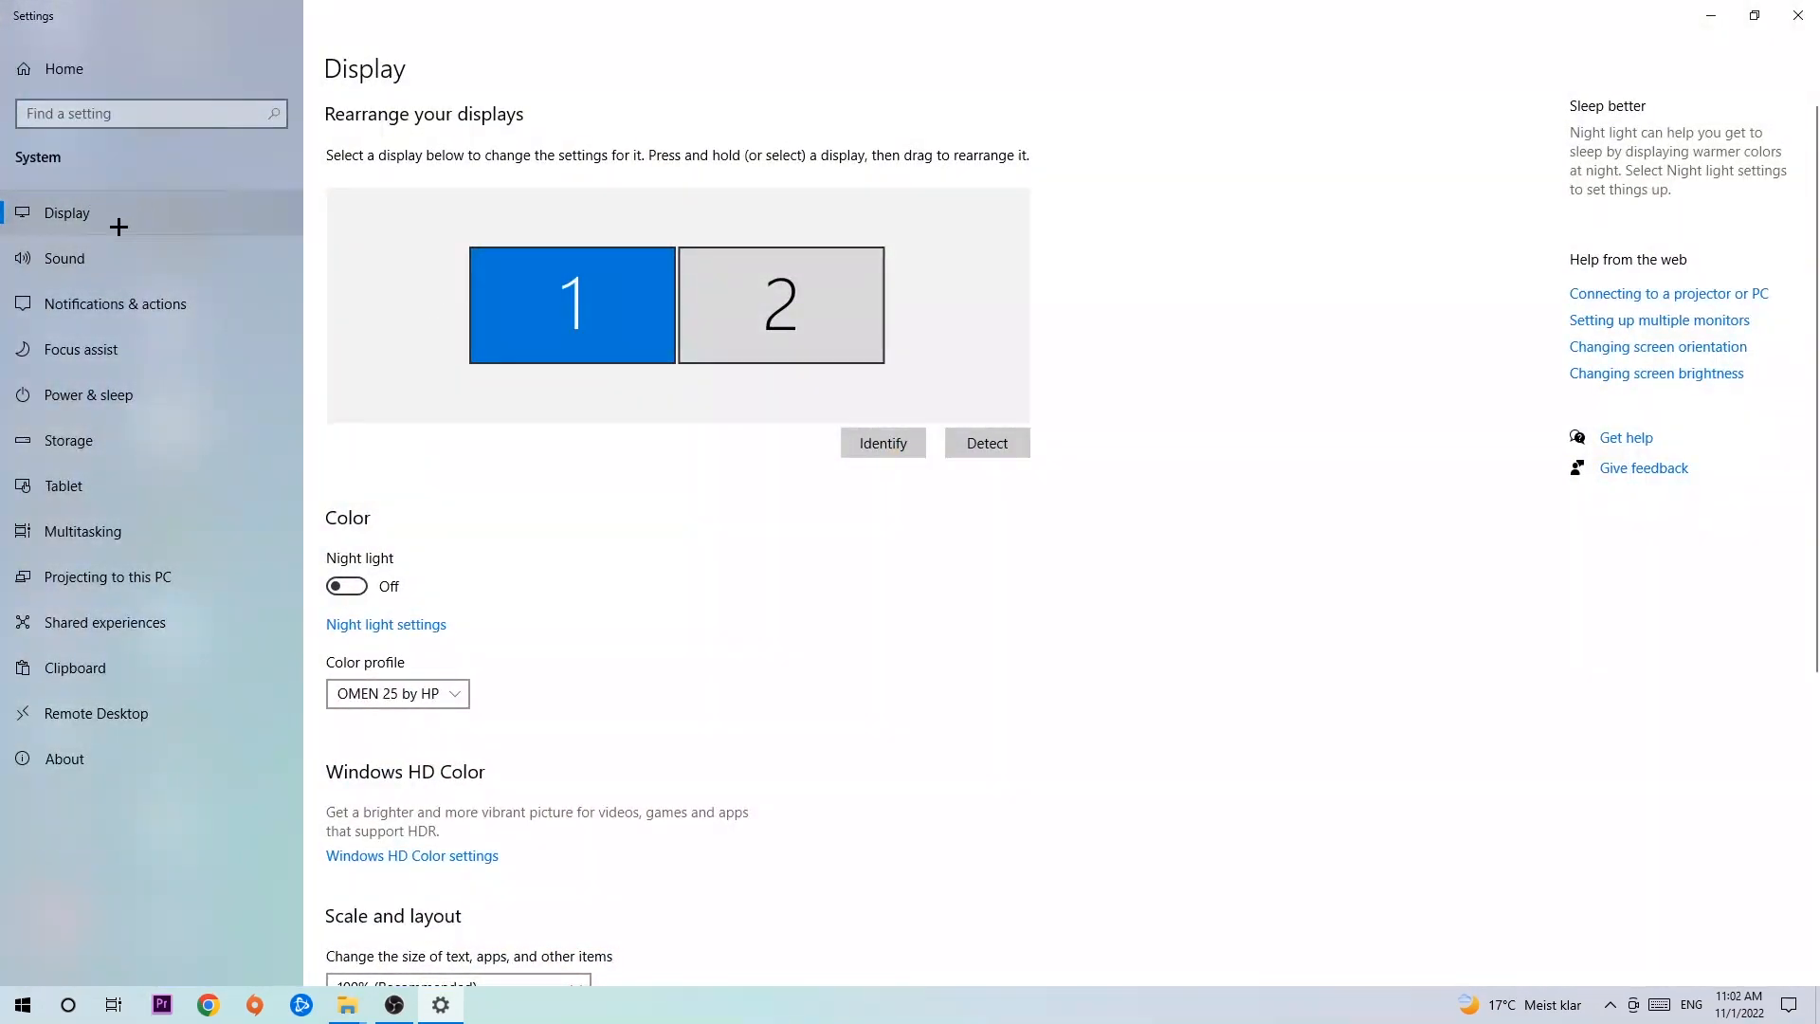
mouse_move(439, 197)
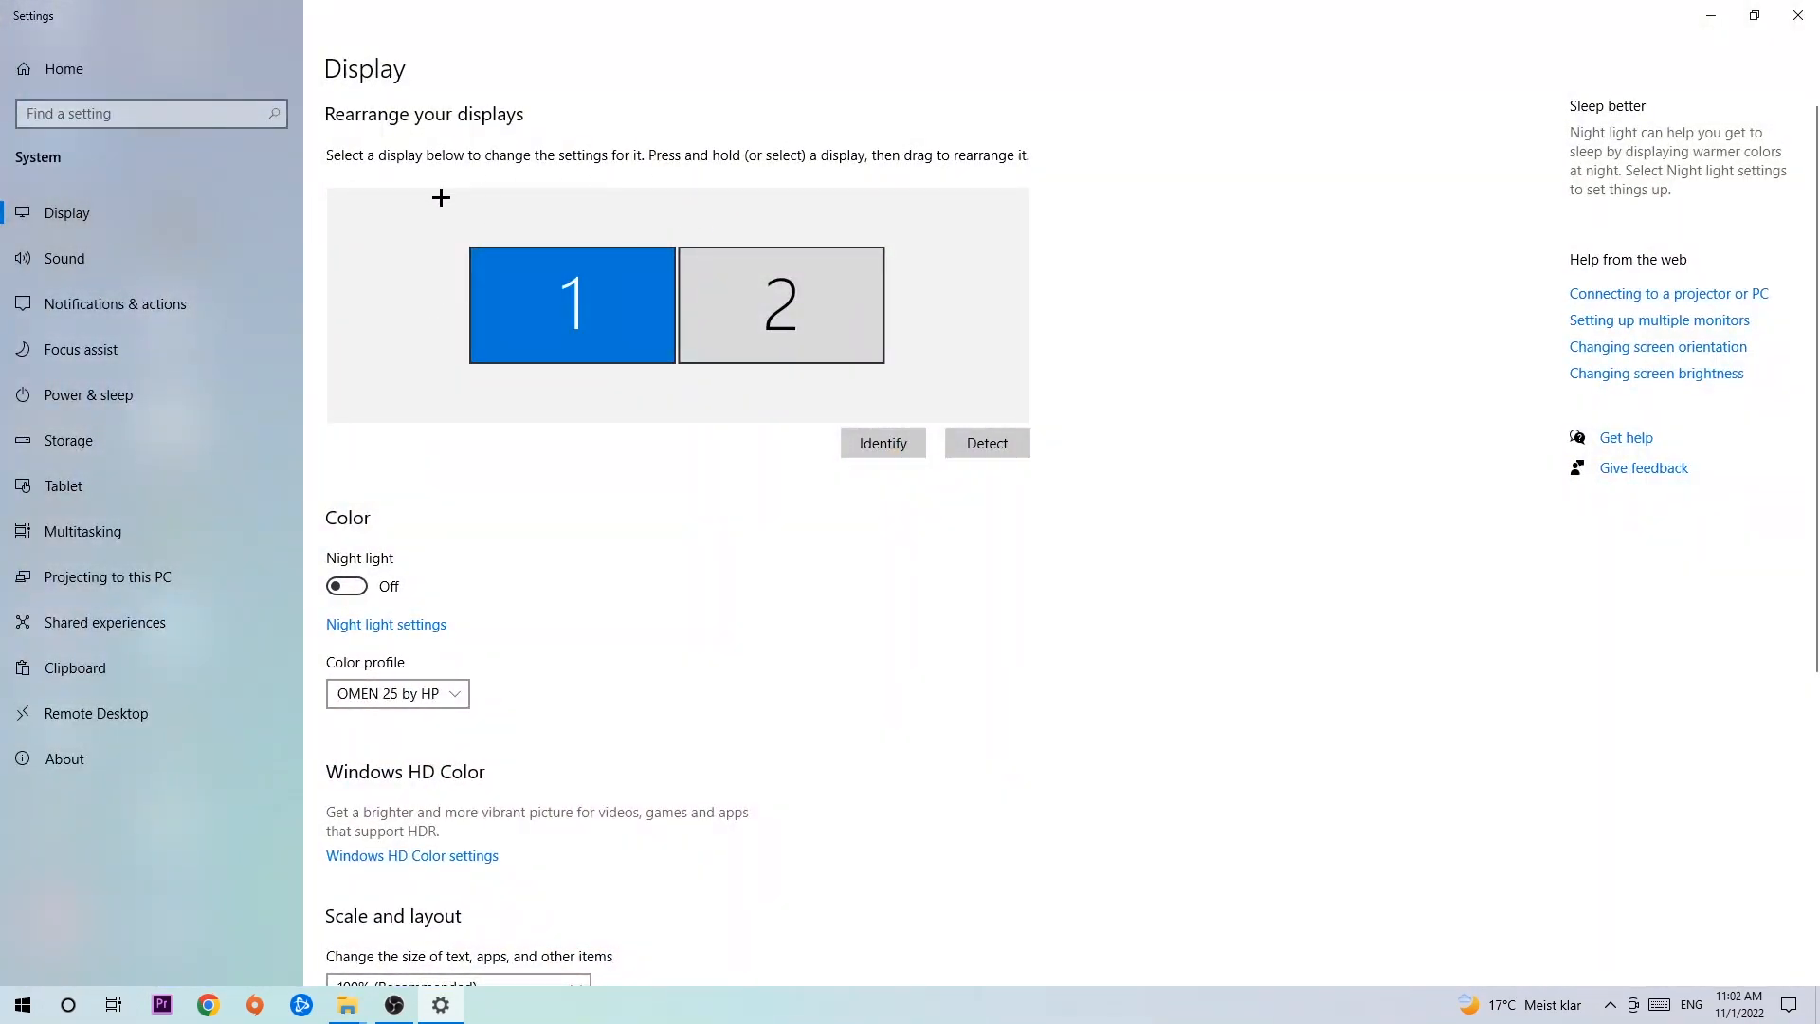
mouse_move(776, 505)
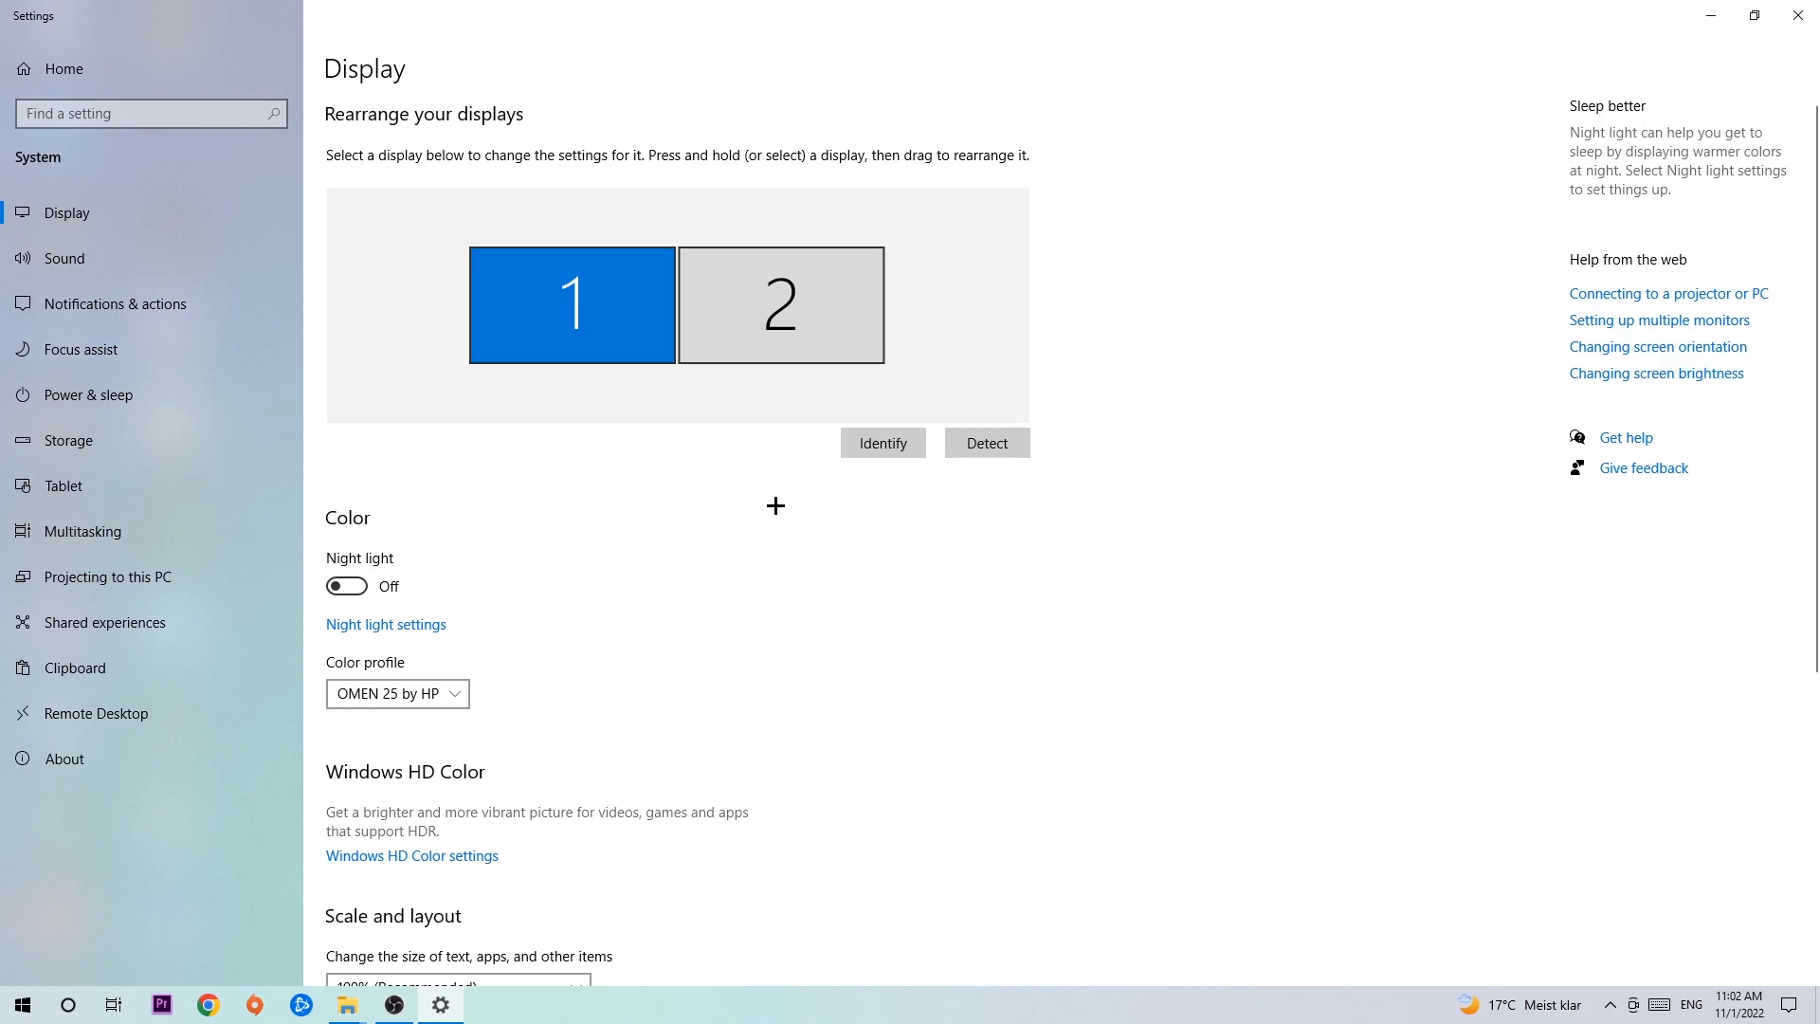
mouse_move(844, 470)
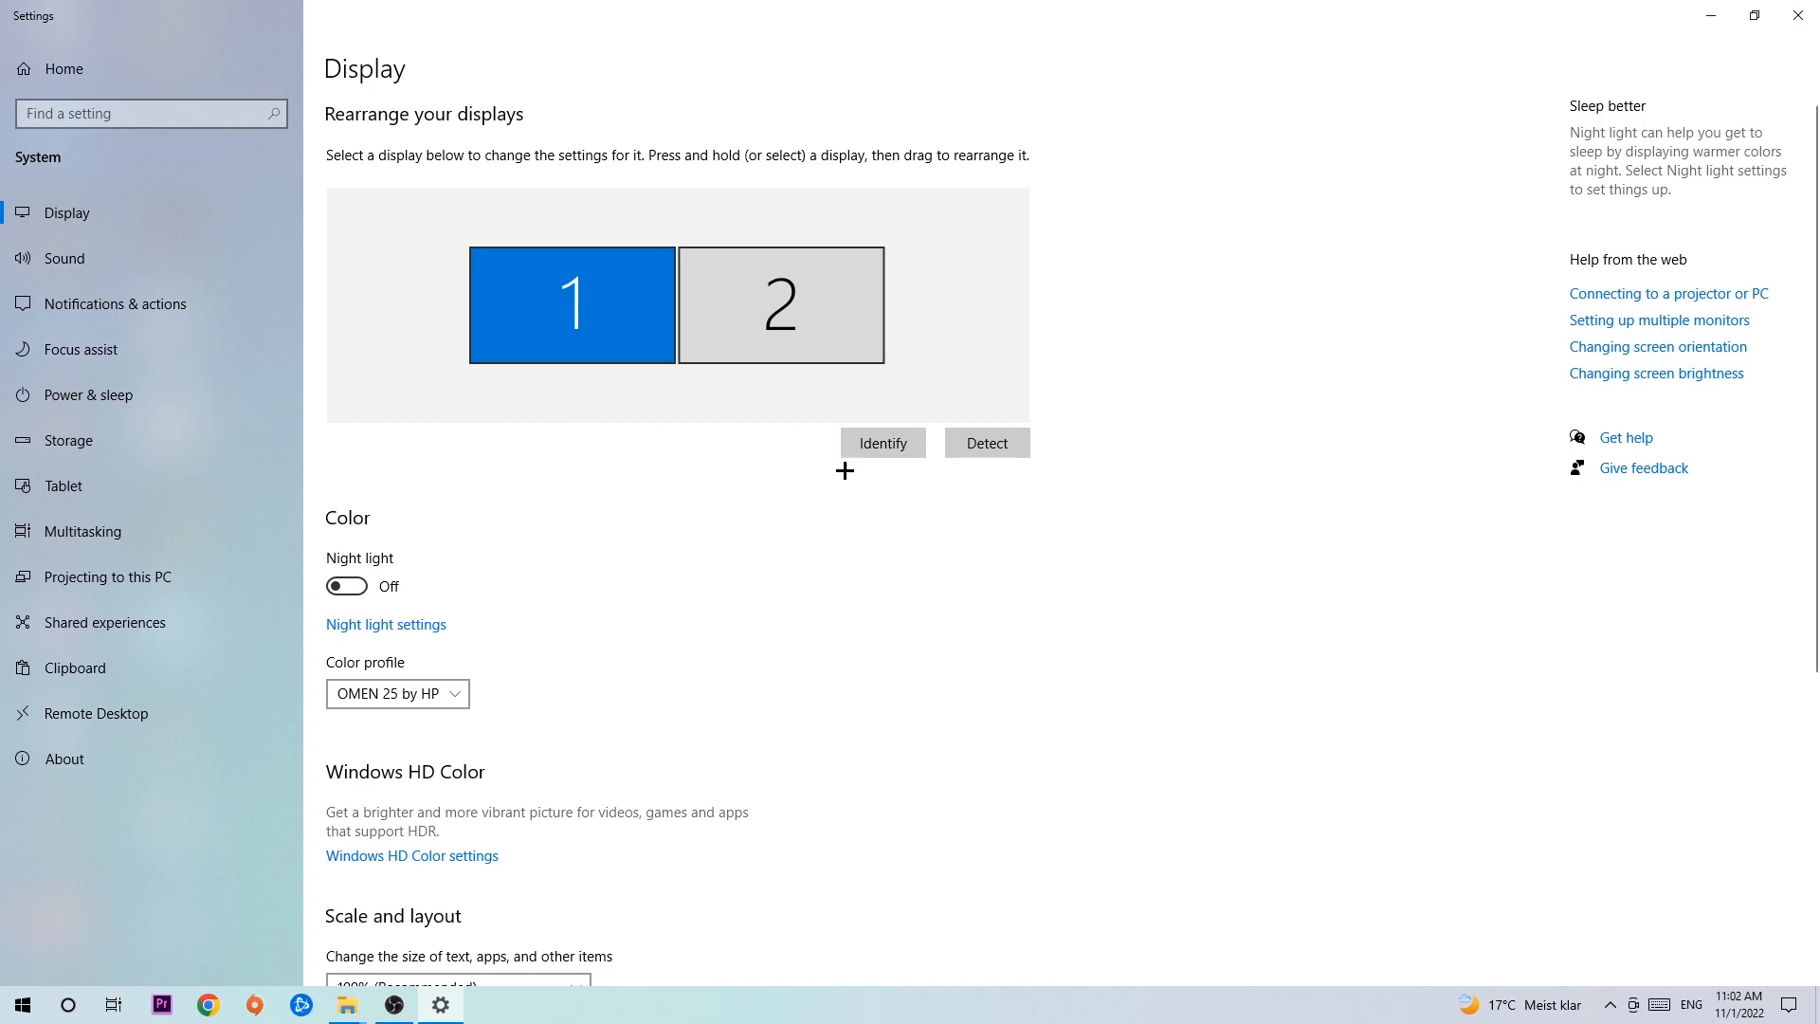
mouse_move(806, 320)
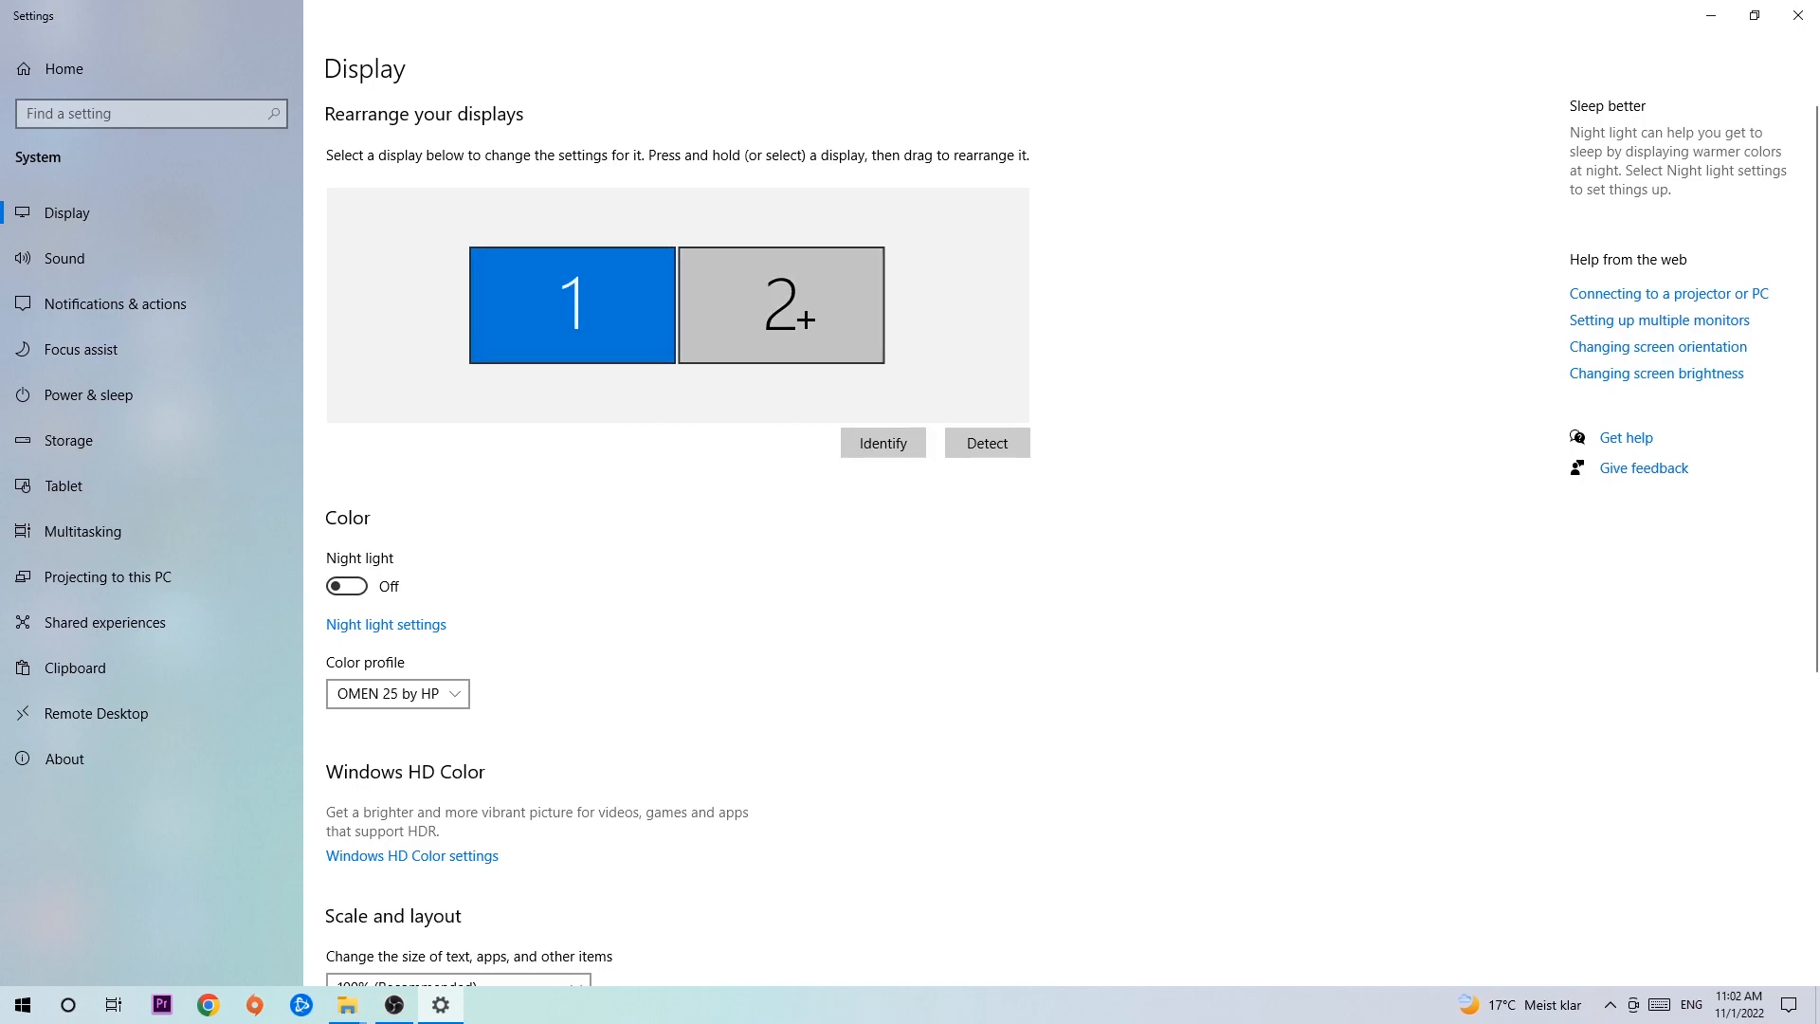
Confirm 100% scaling and 1920 × 1080 resolution, close Settings, and open Start.
scroll(down, 3)
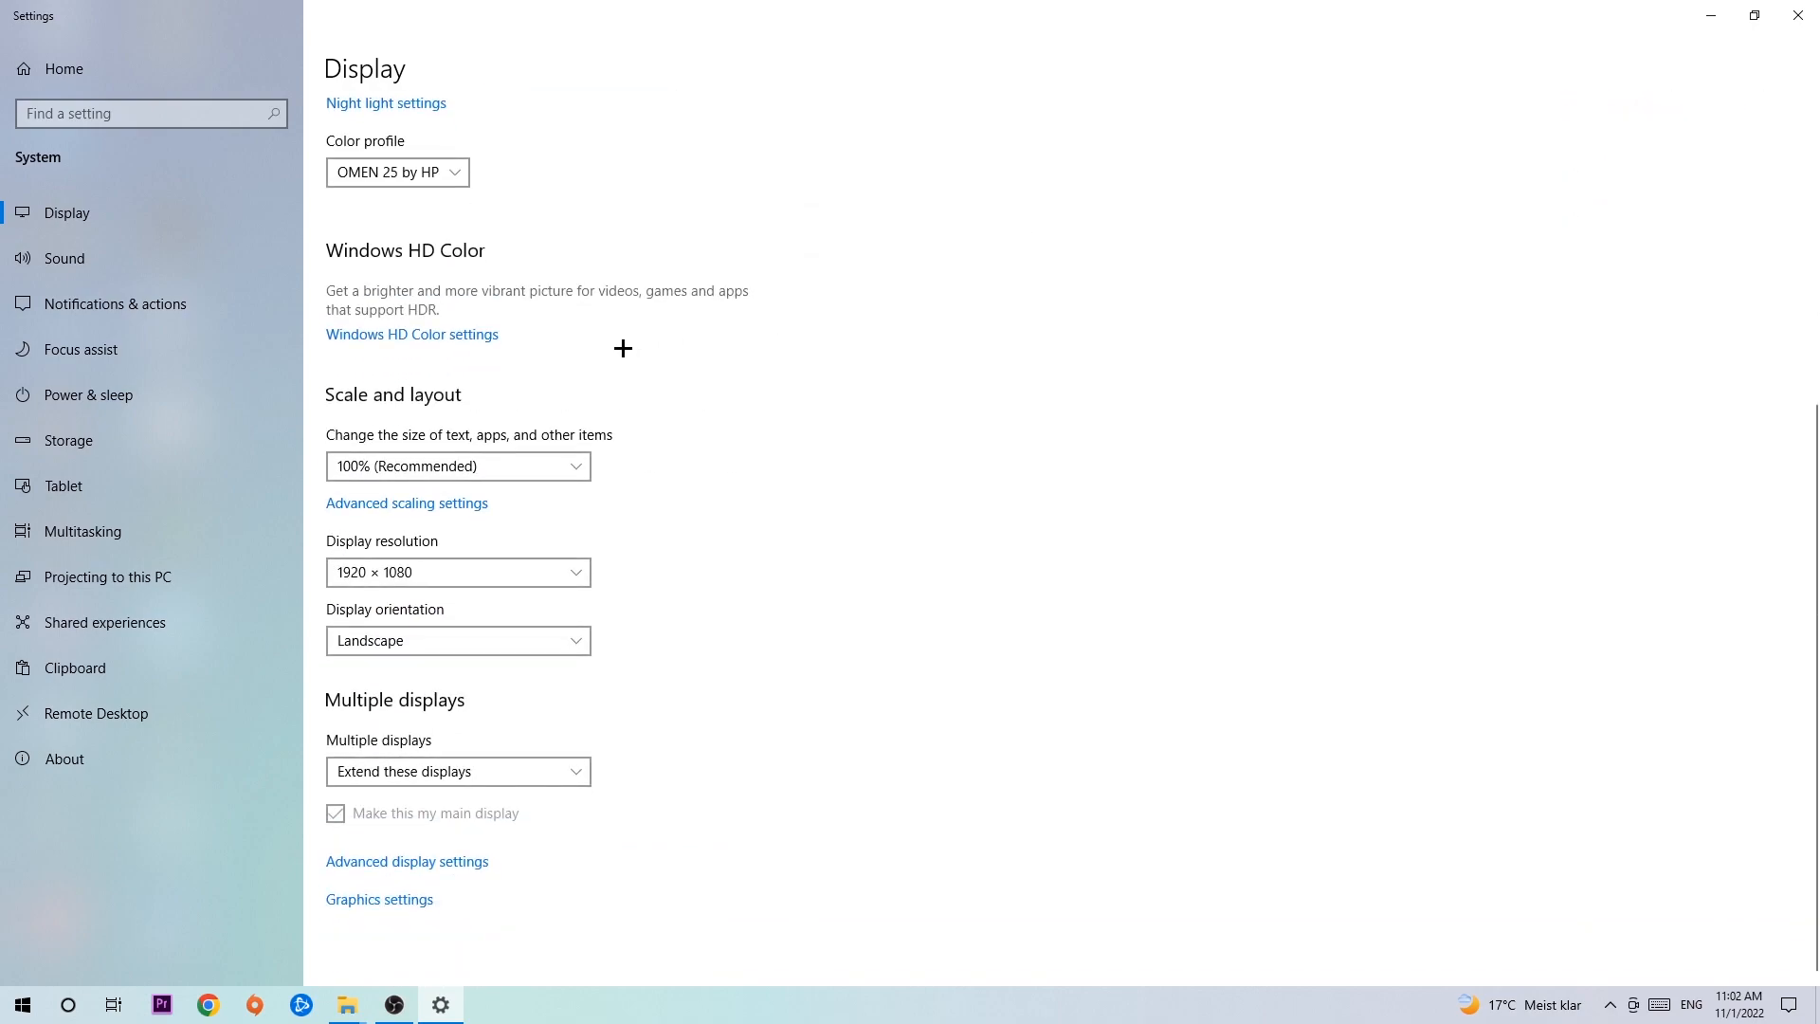
mouse_move(427, 443)
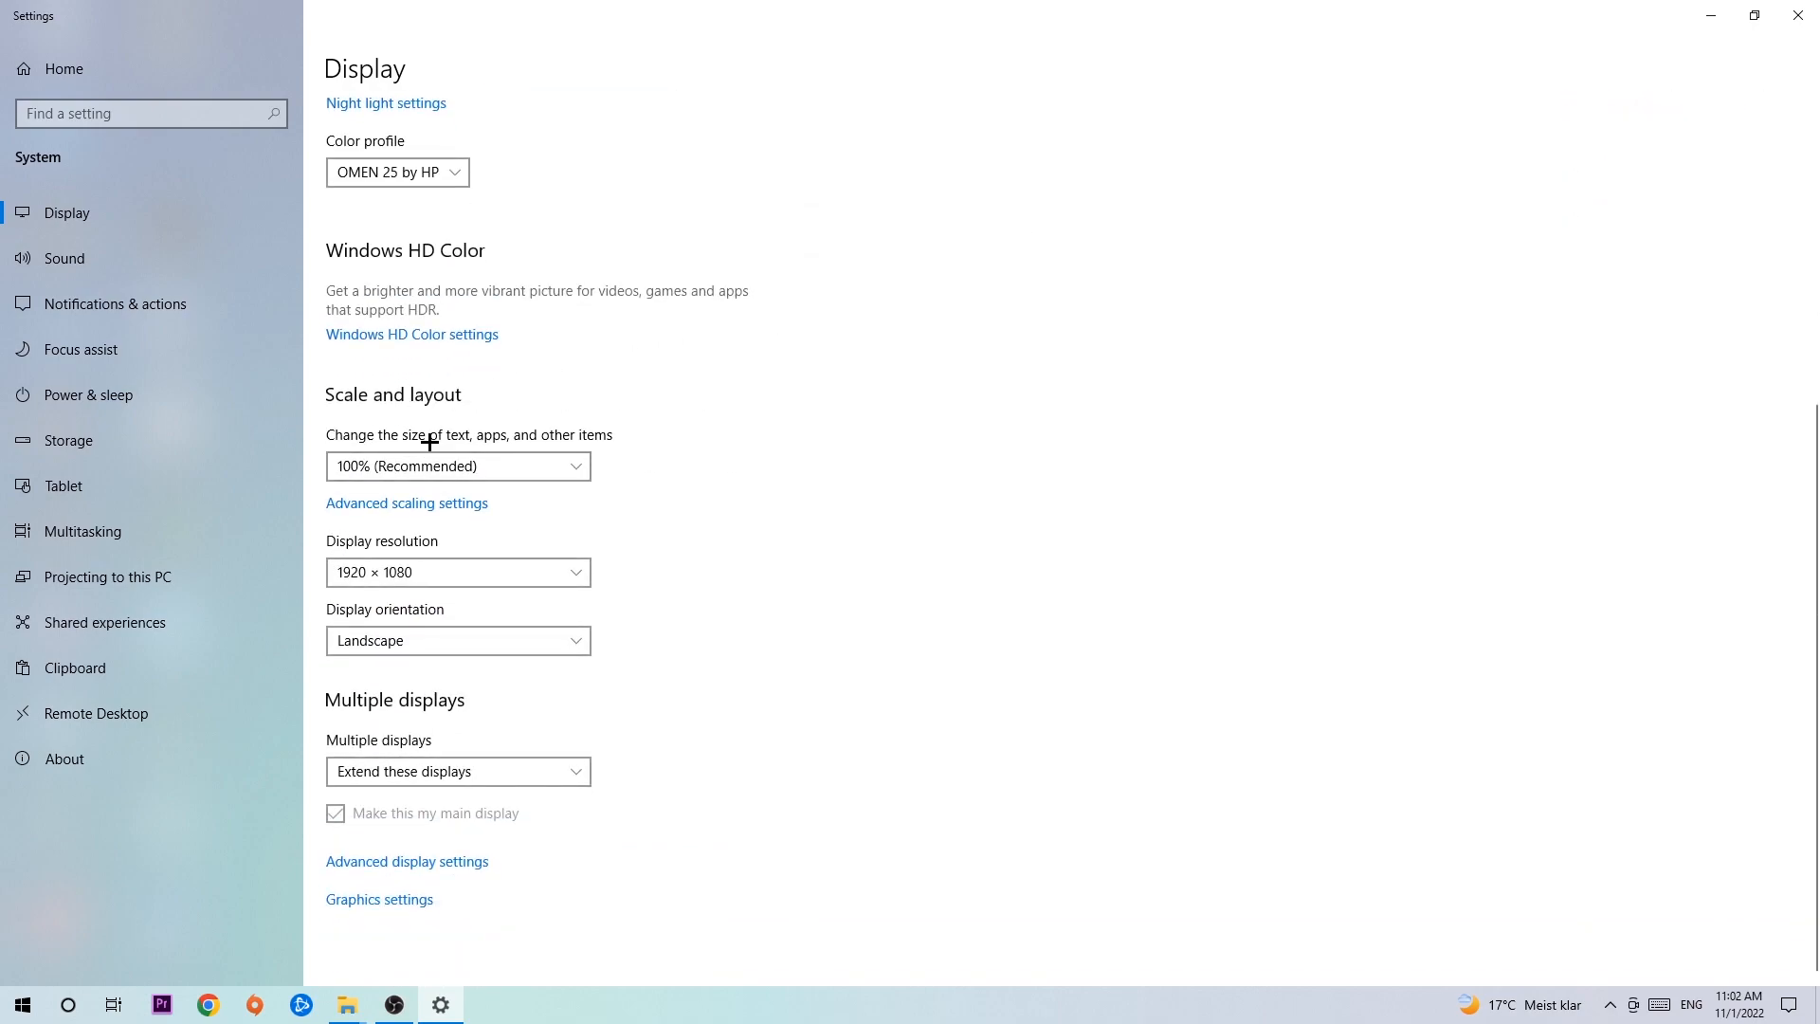
mouse_move(695, 383)
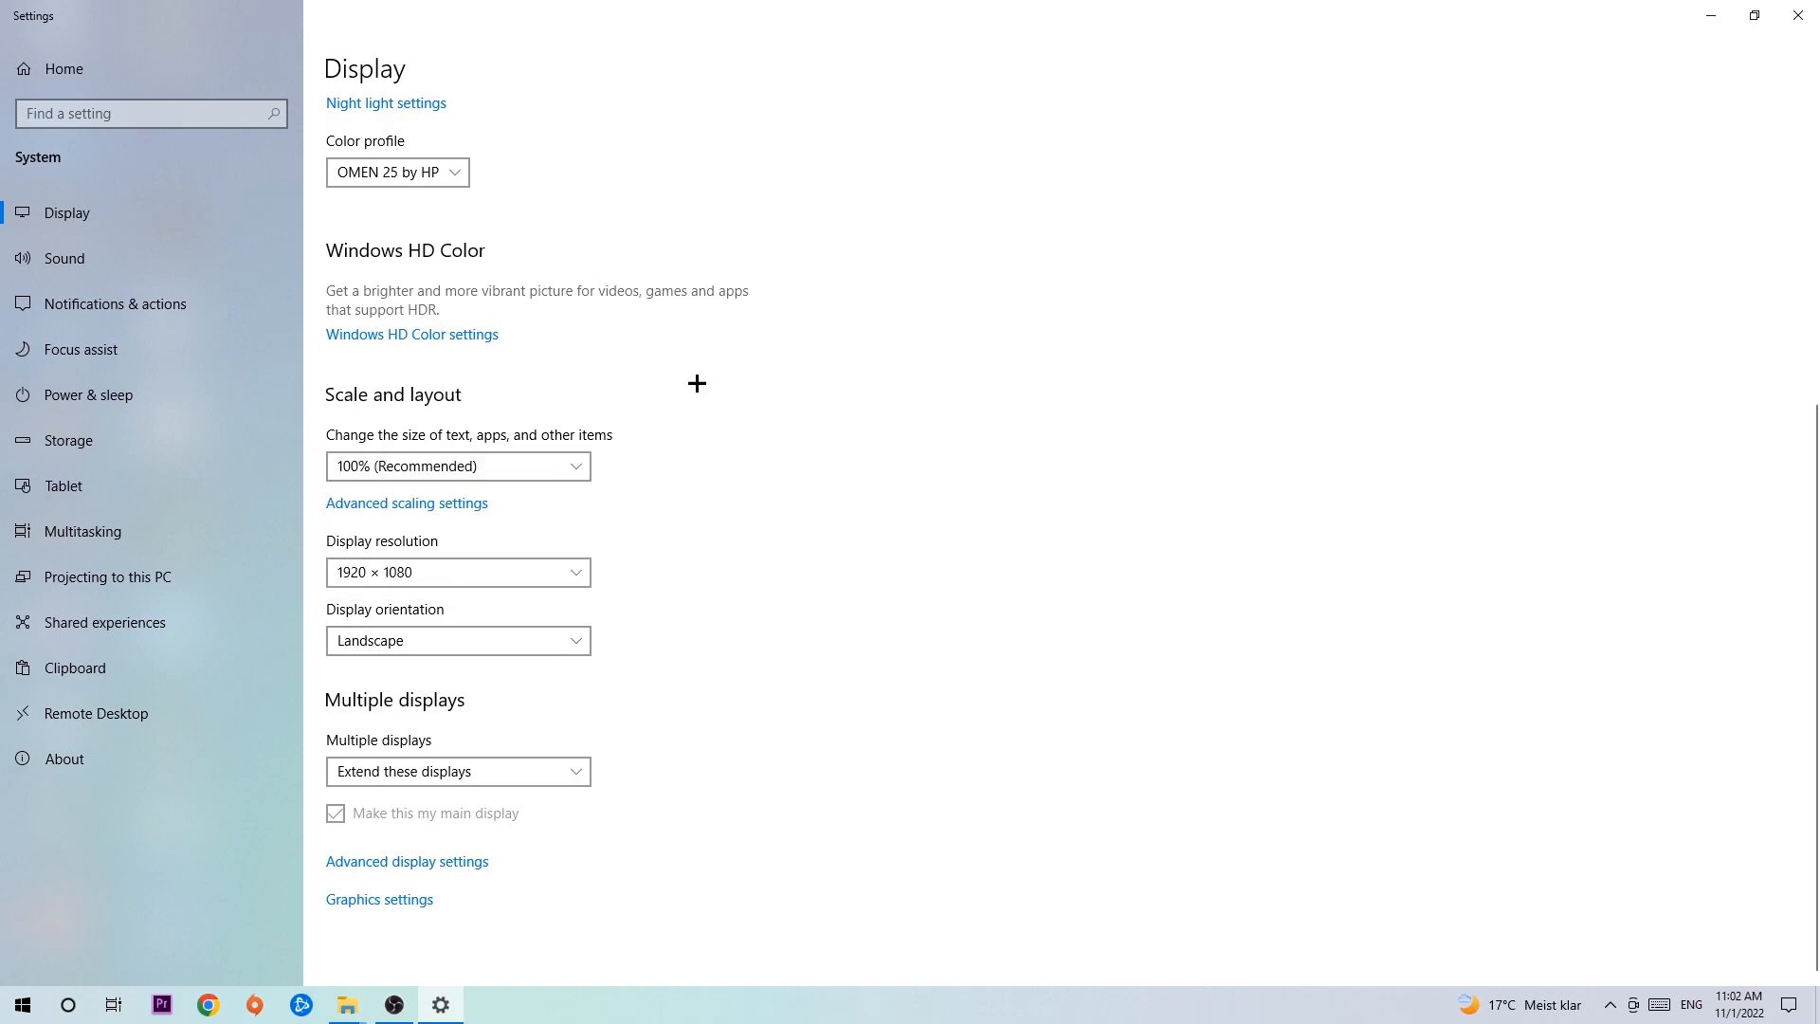
mouse_move(677, 467)
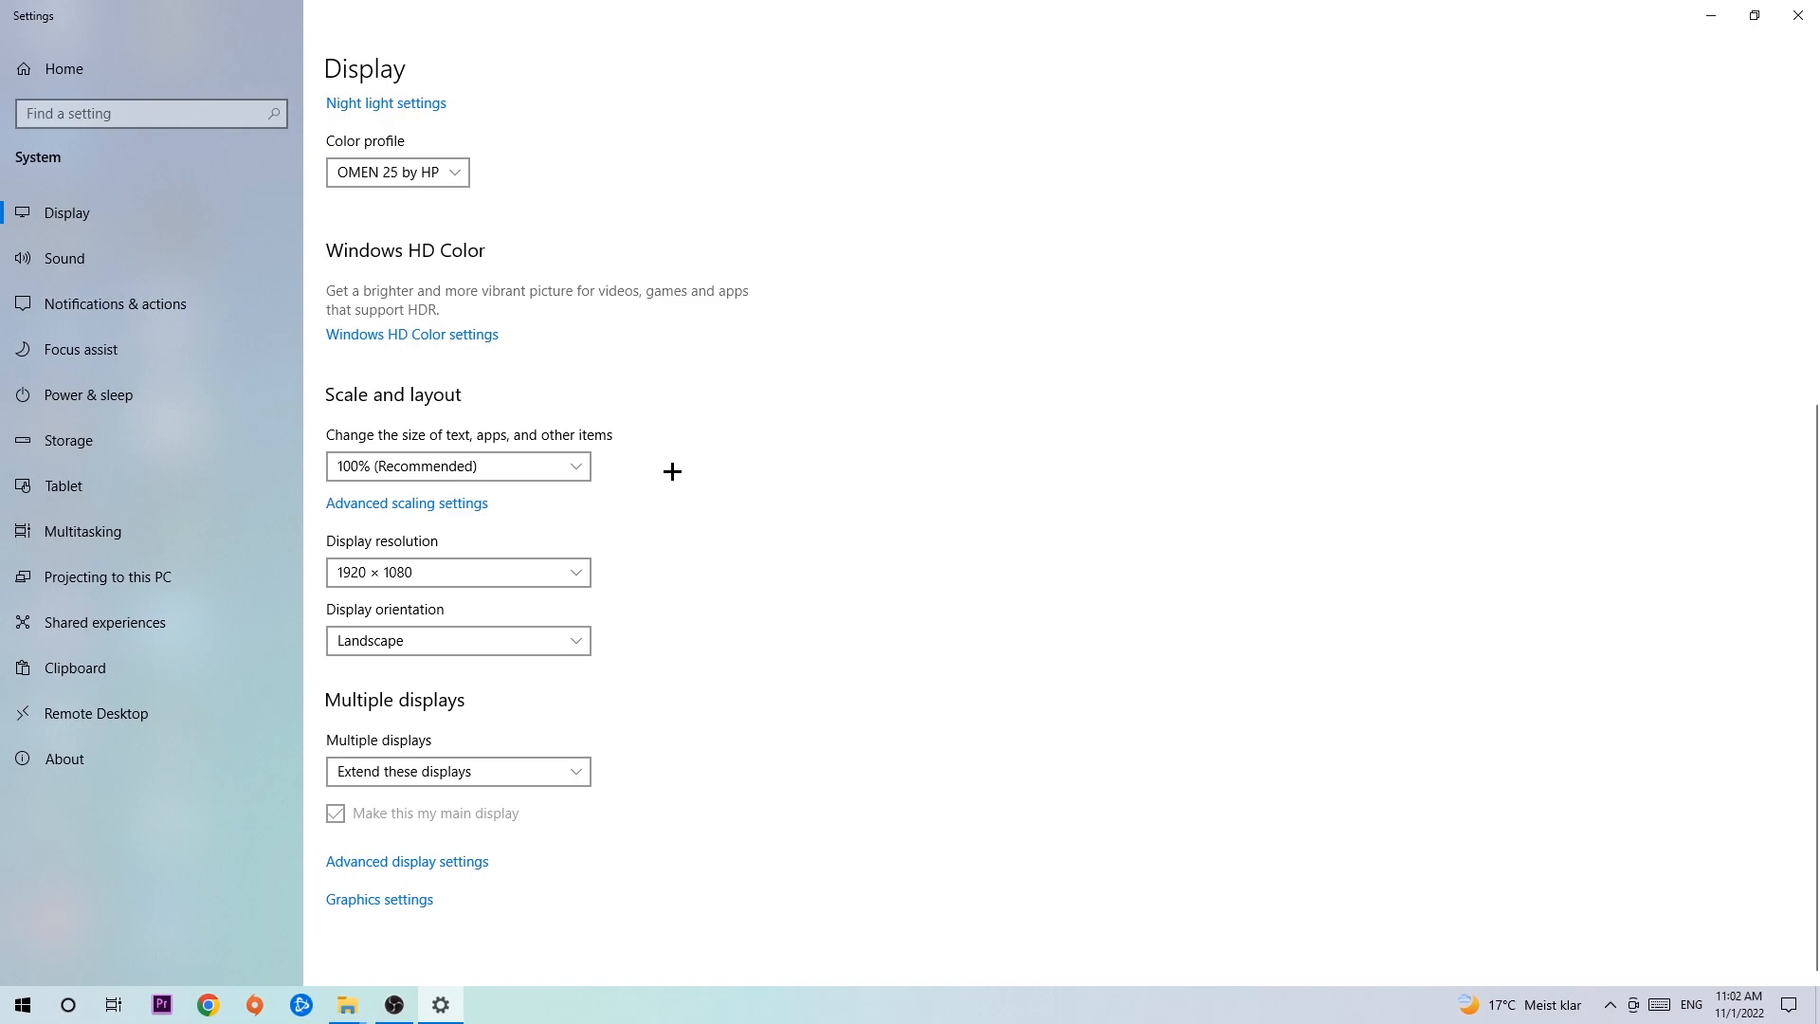
mouse_move(663, 474)
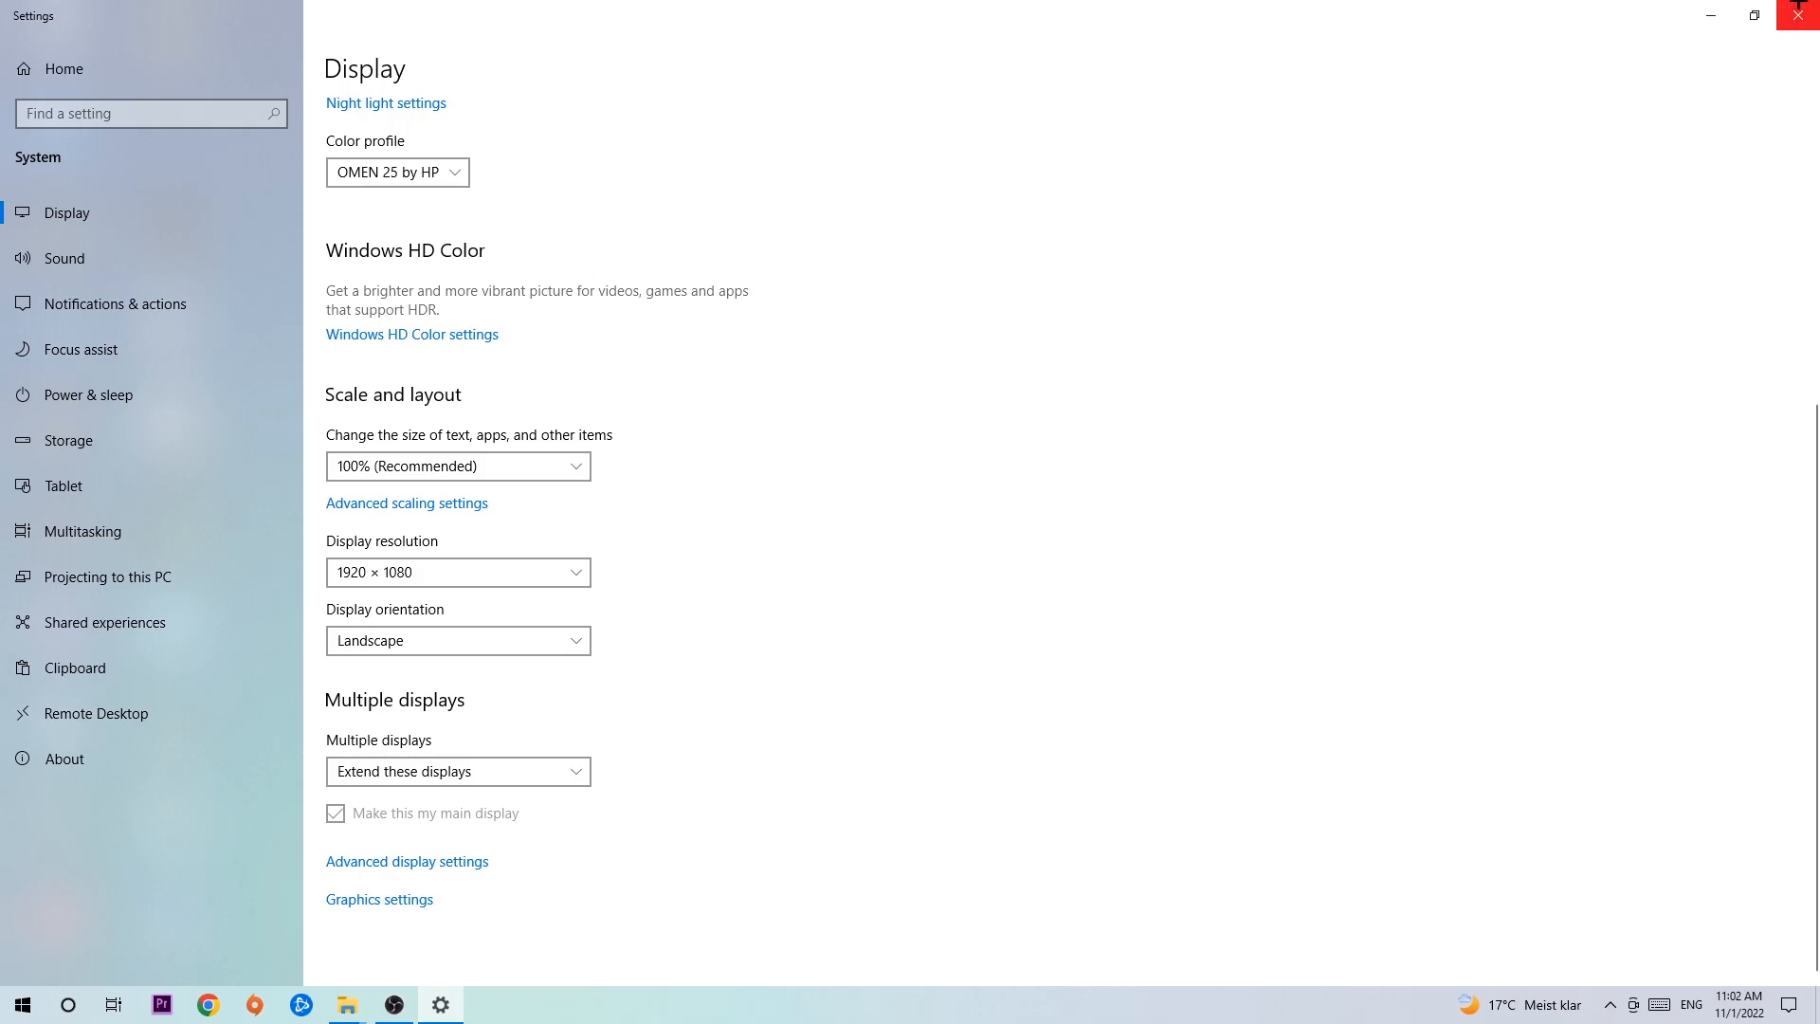
click(1798, 15)
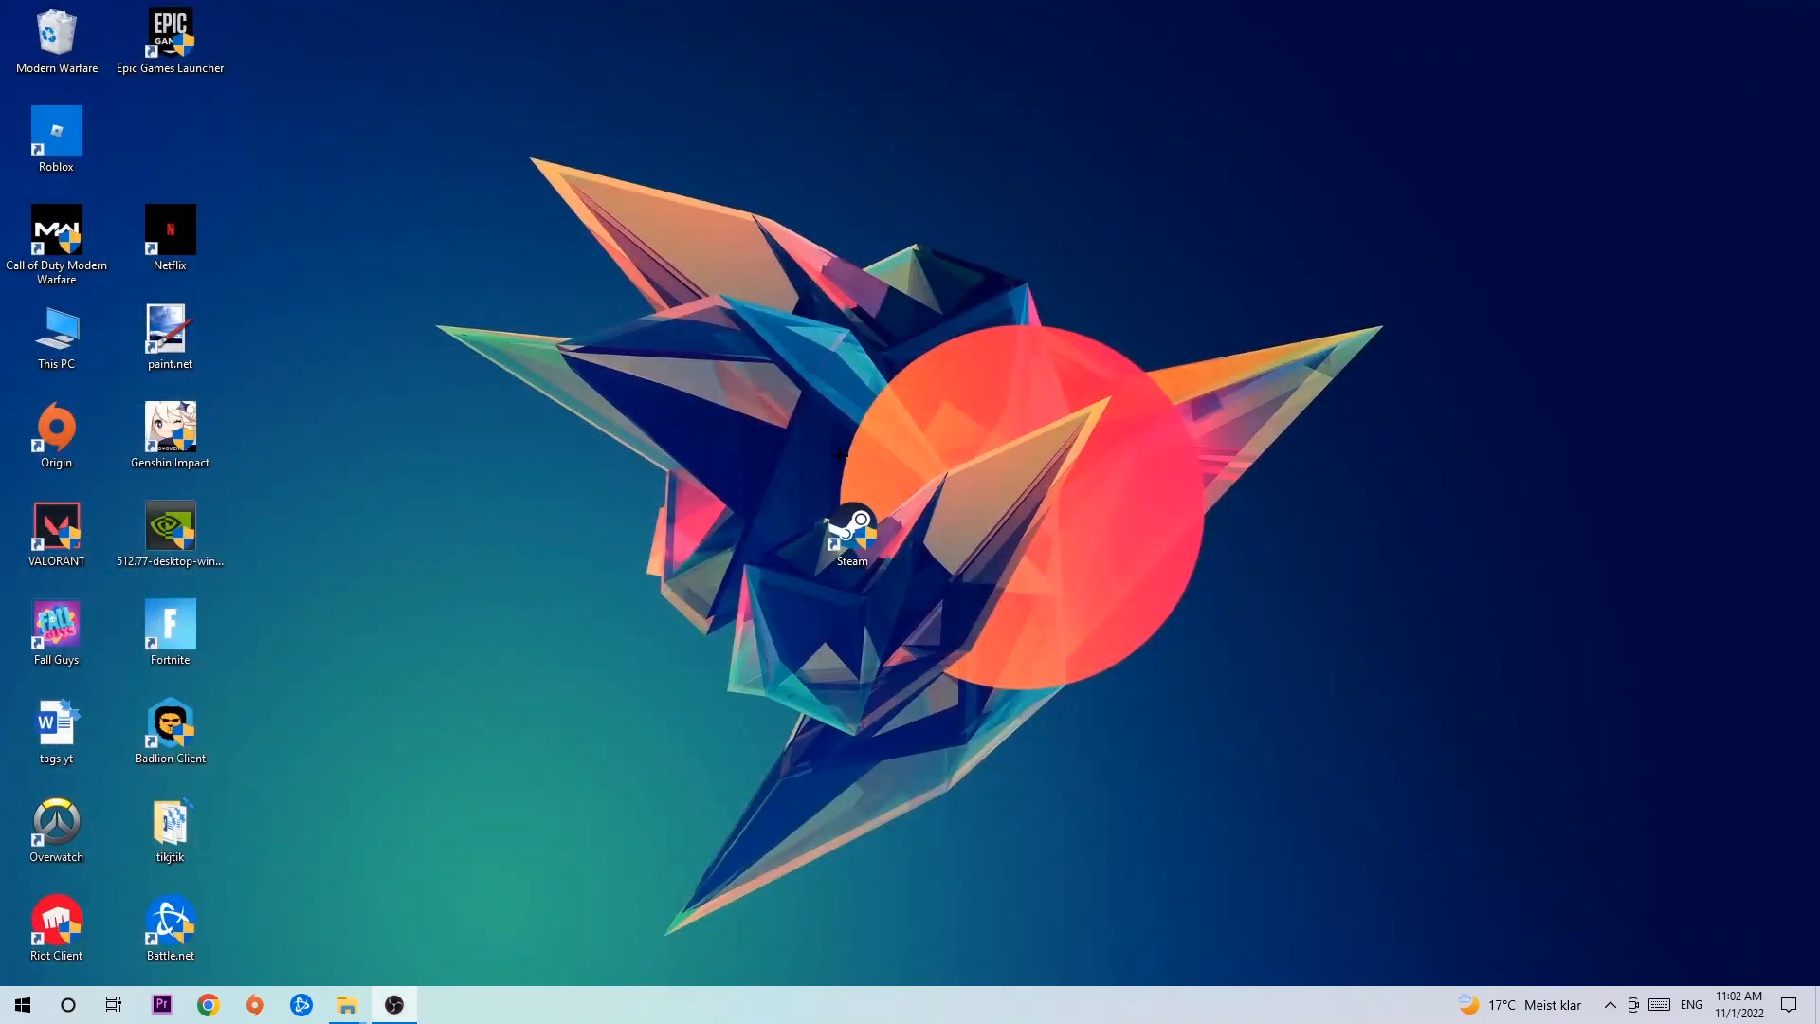
click(21, 1004)
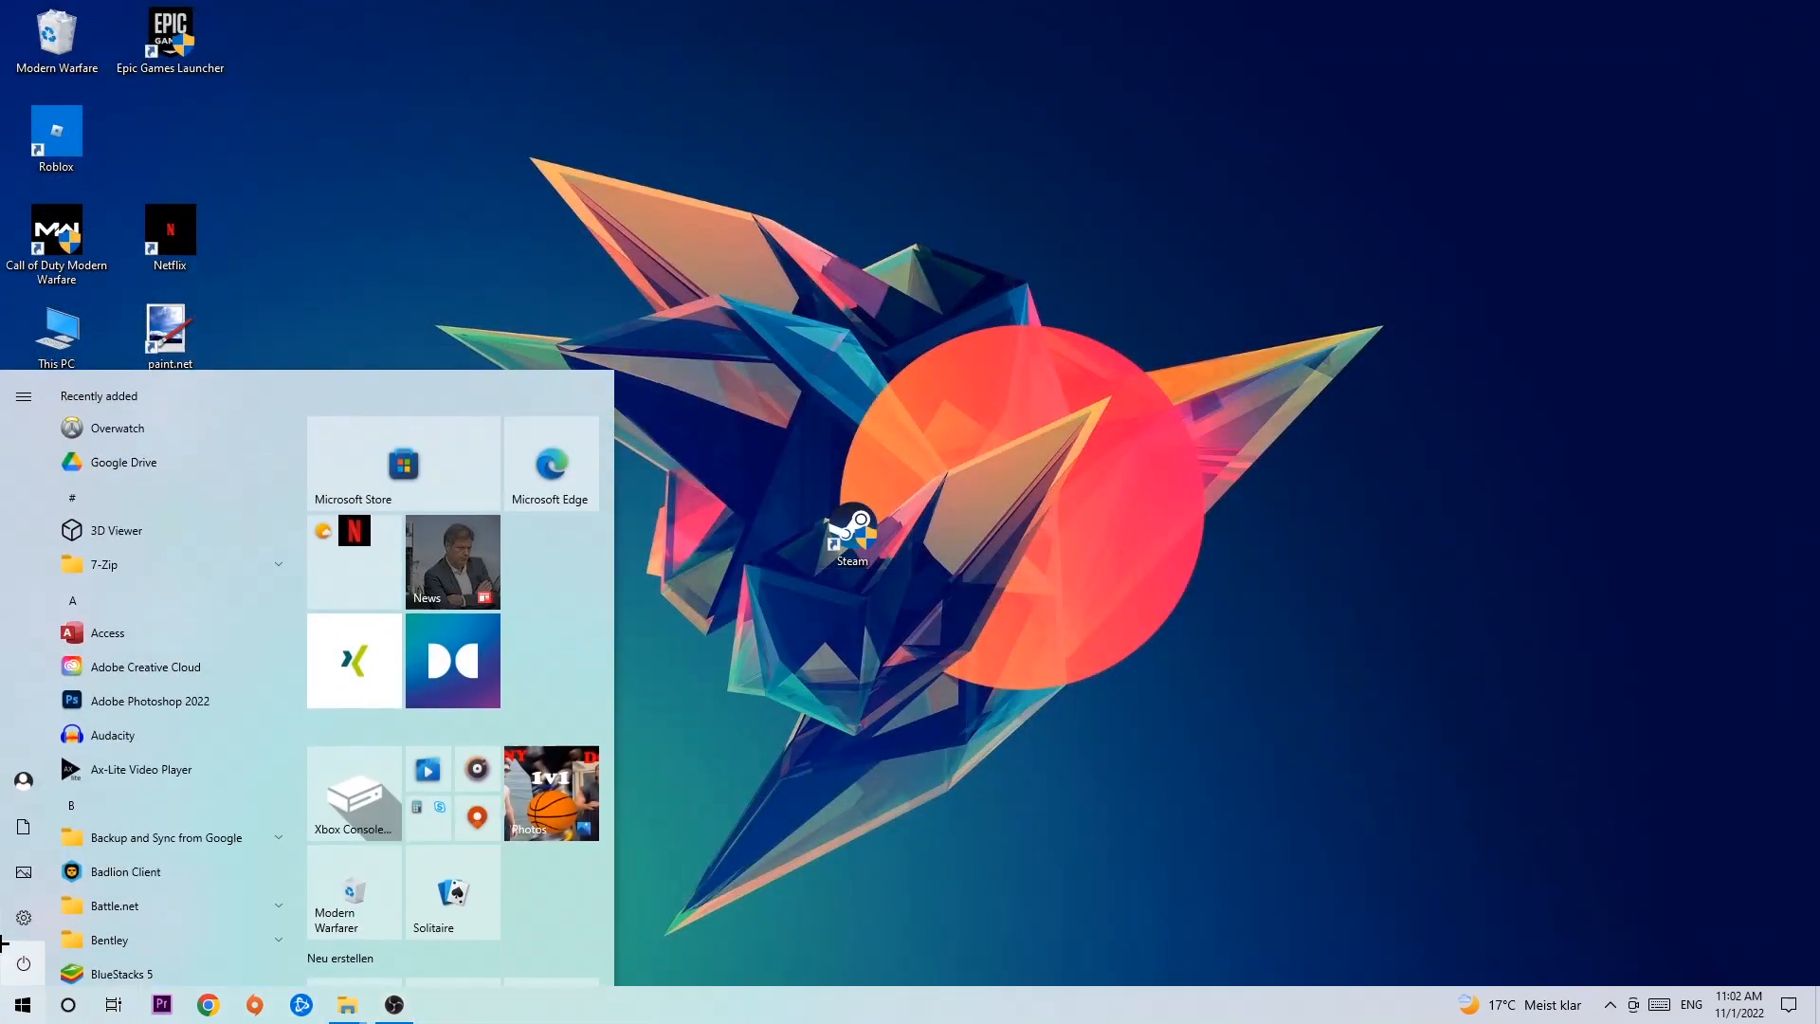
Open the Settings home page from the Start menu gear.
click(23, 916)
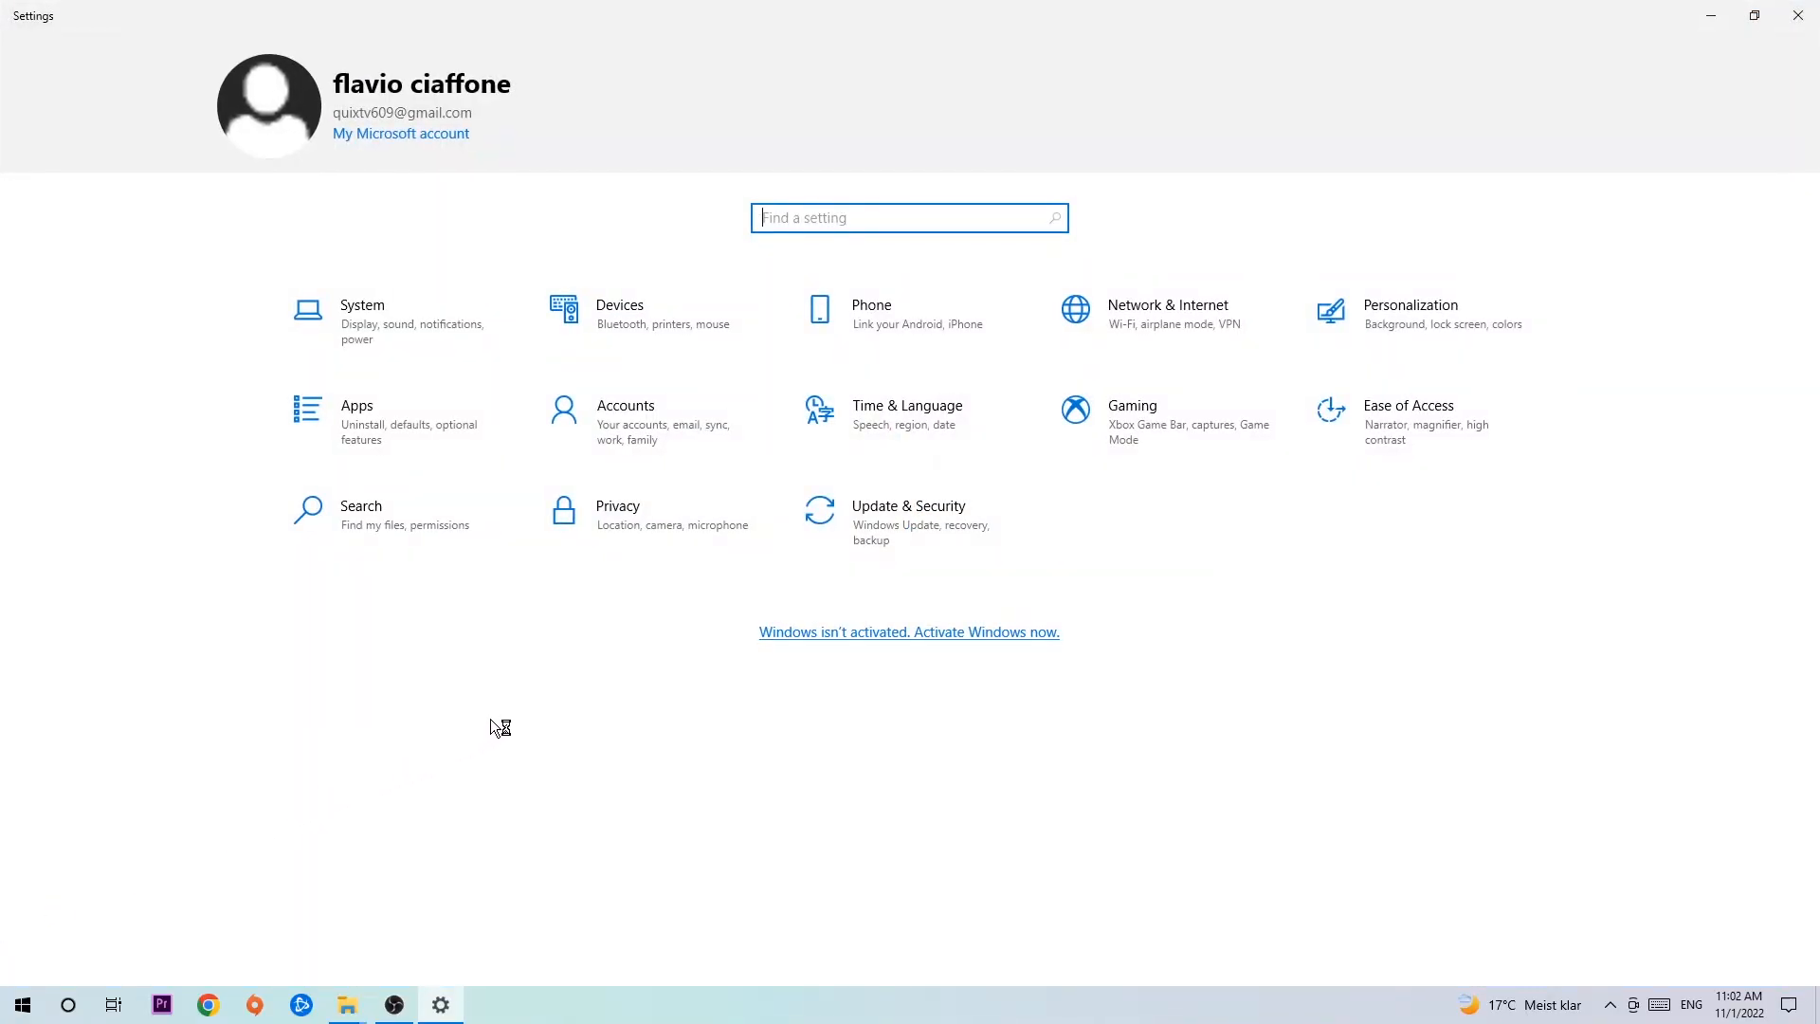
click(908, 513)
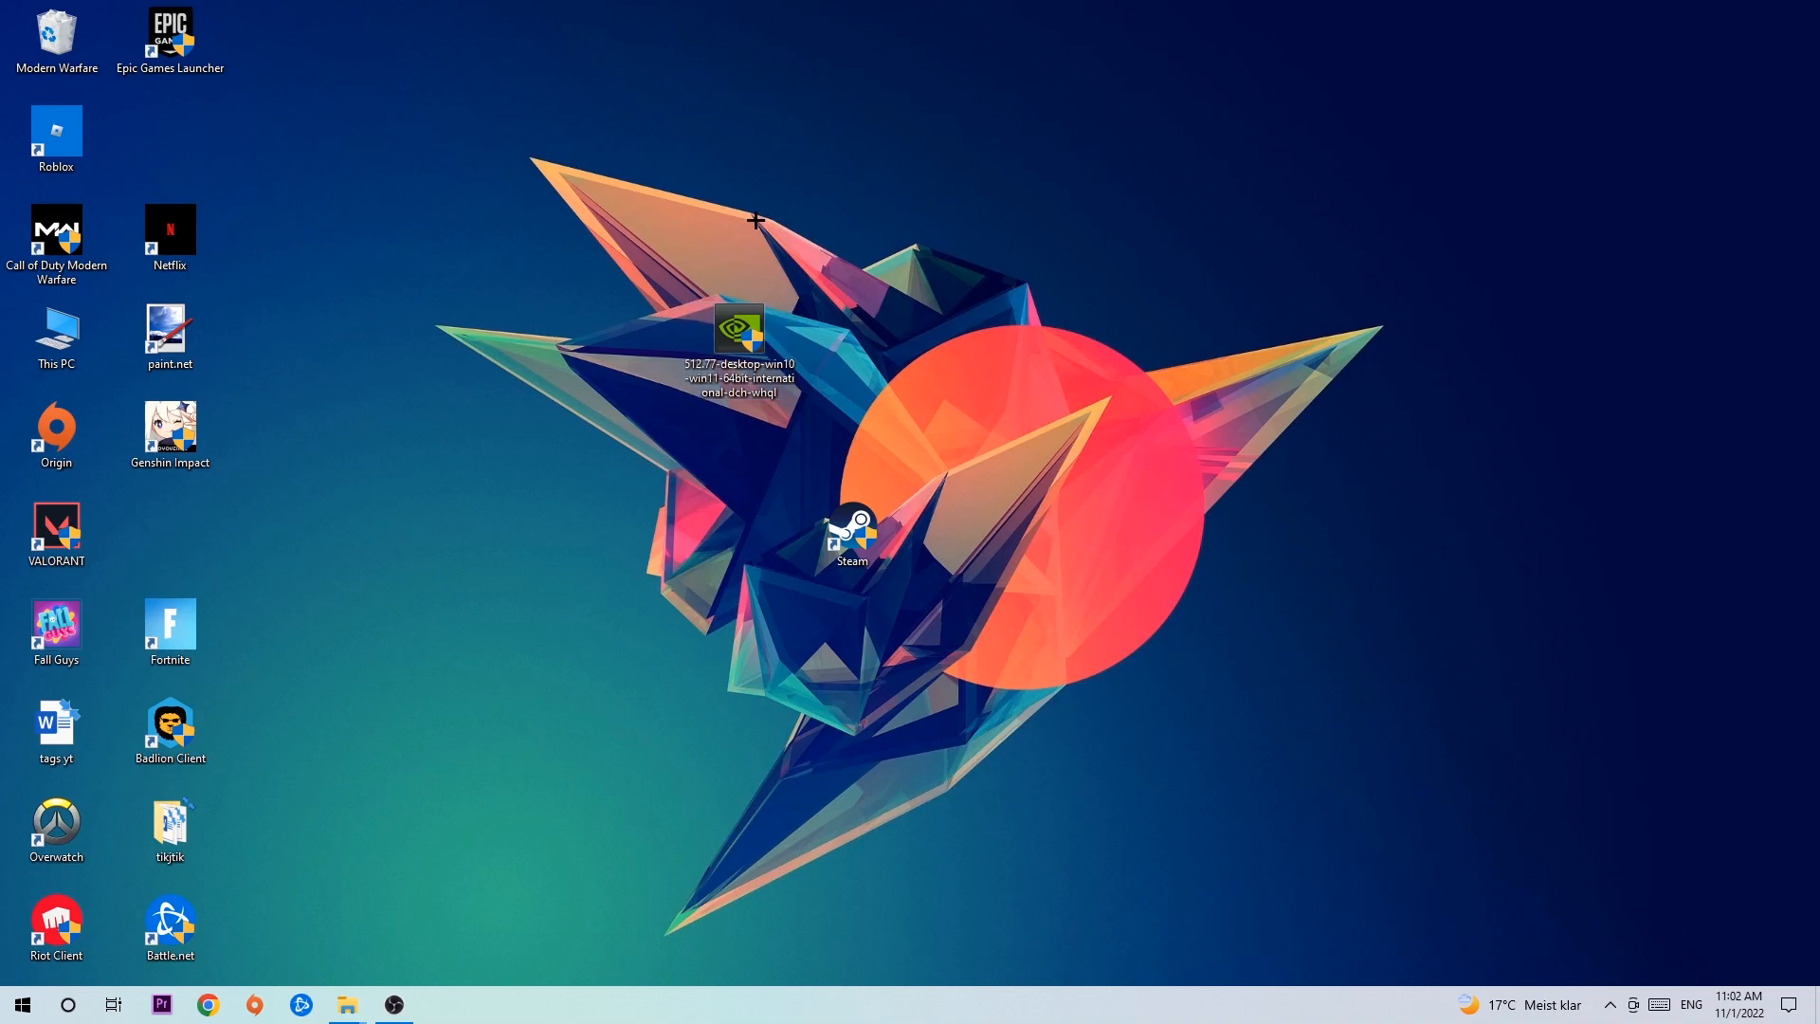
mouse_move(750, 258)
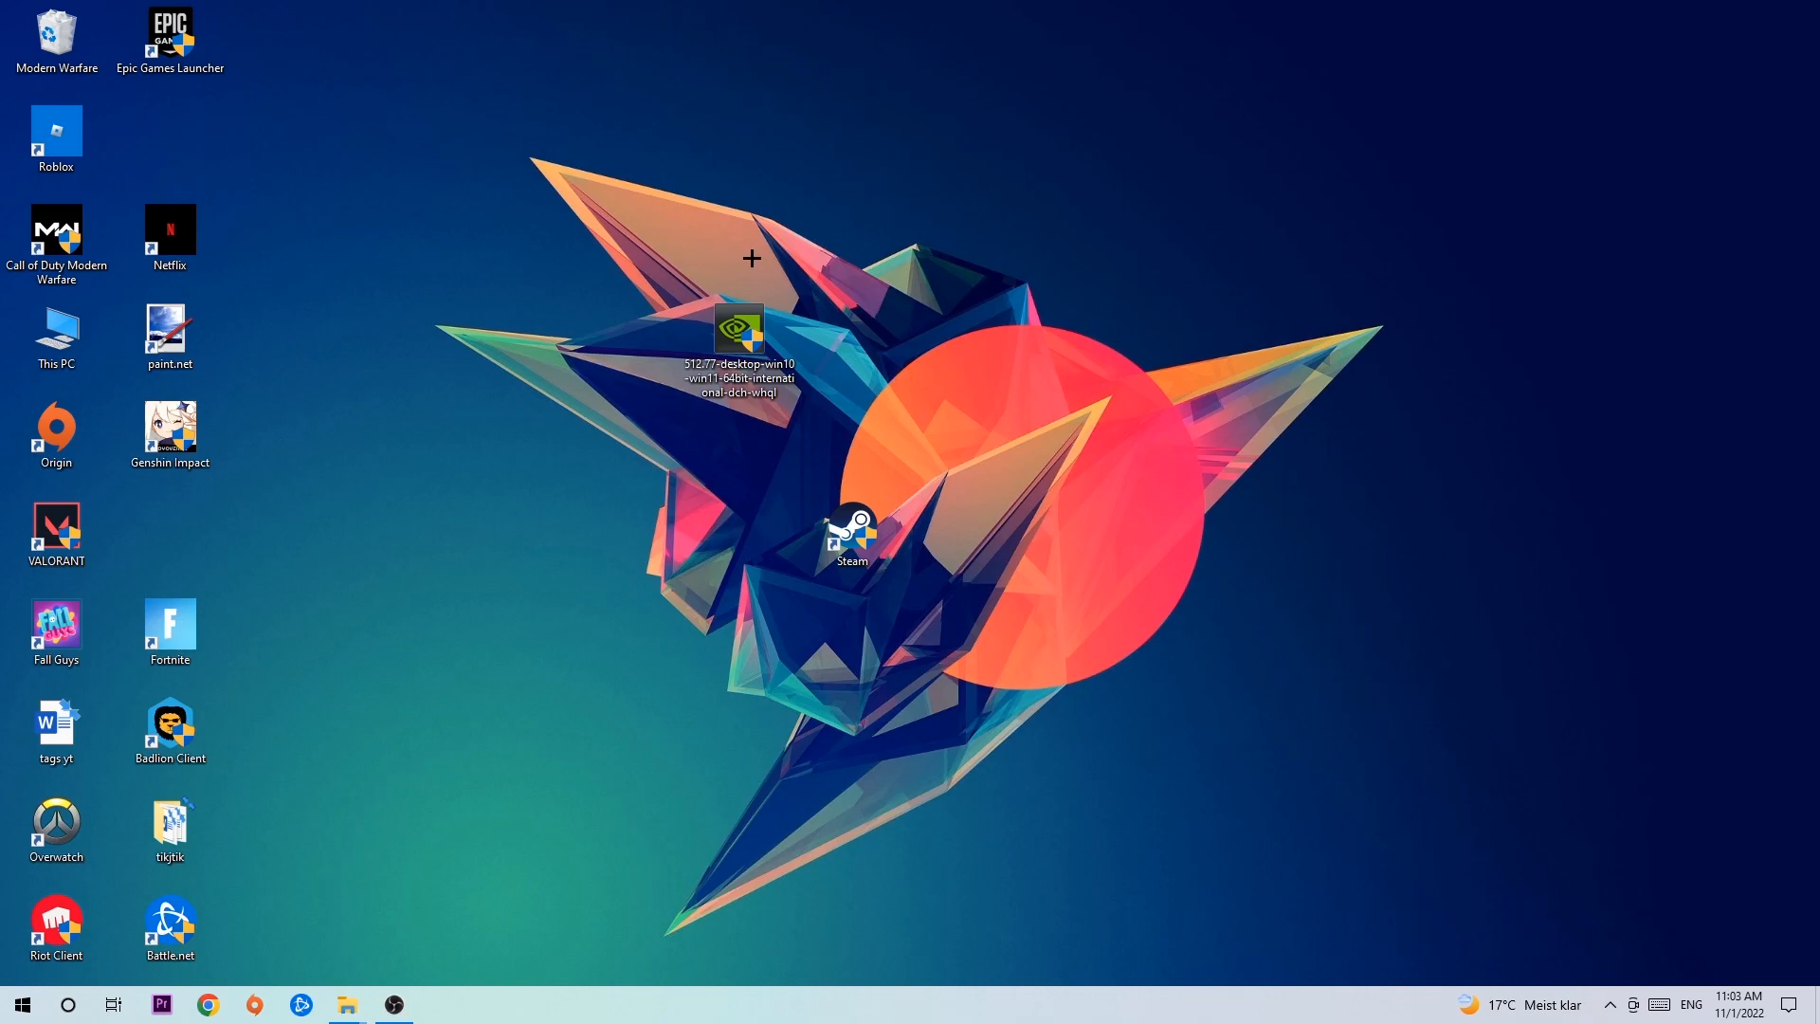
mouse_move(730, 283)
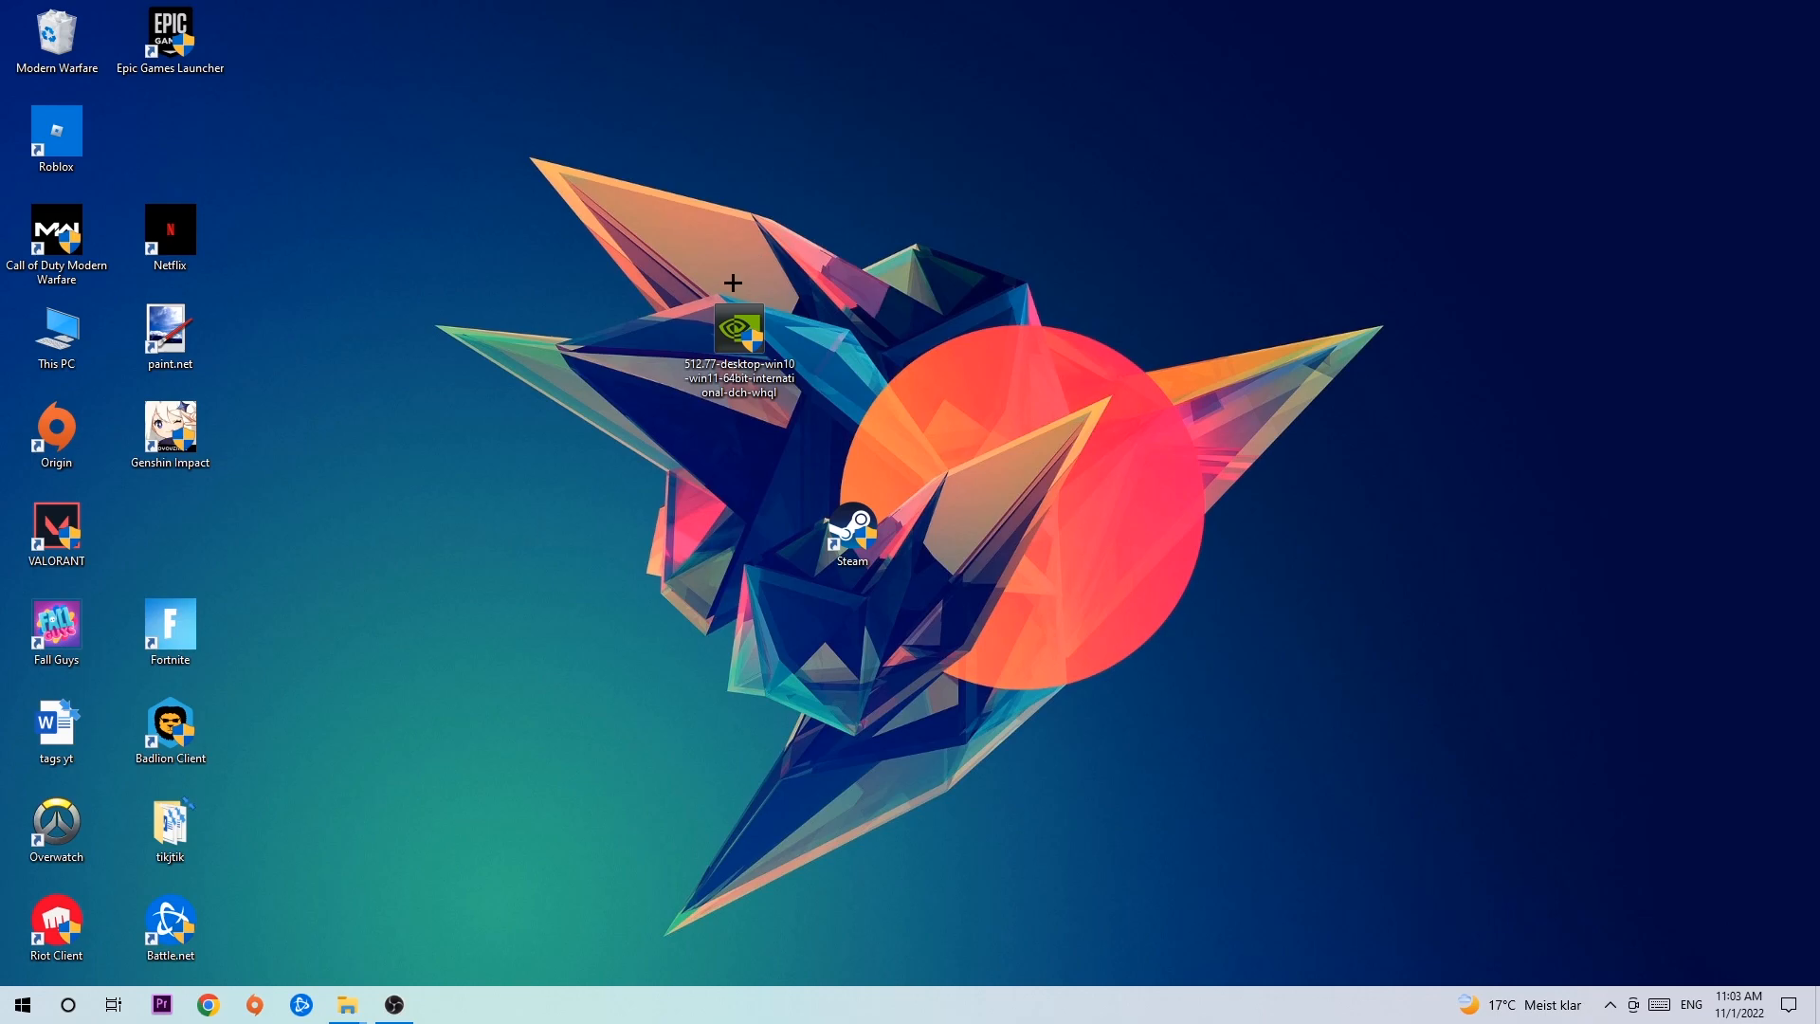